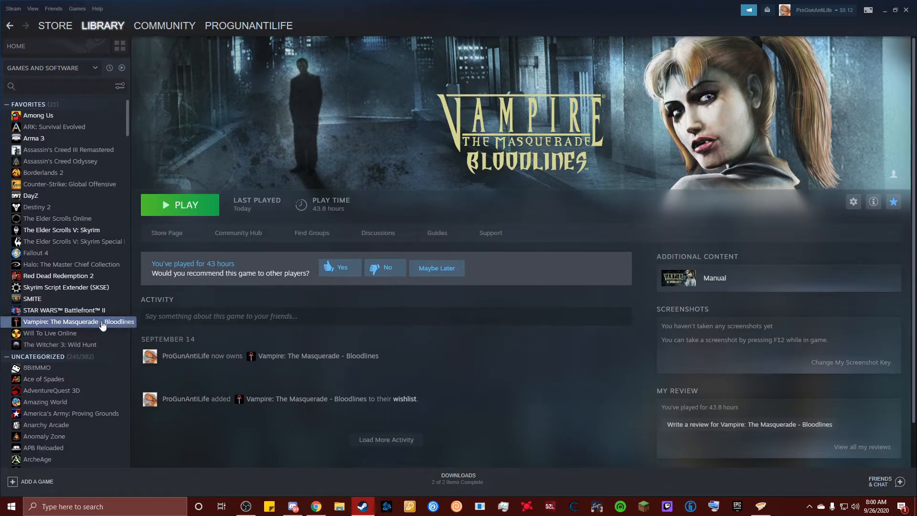
Show the Local Files properties for Vampire: The Masquerade – Bloodlines
{"action": "right_click", "coordinate": [77, 321]}
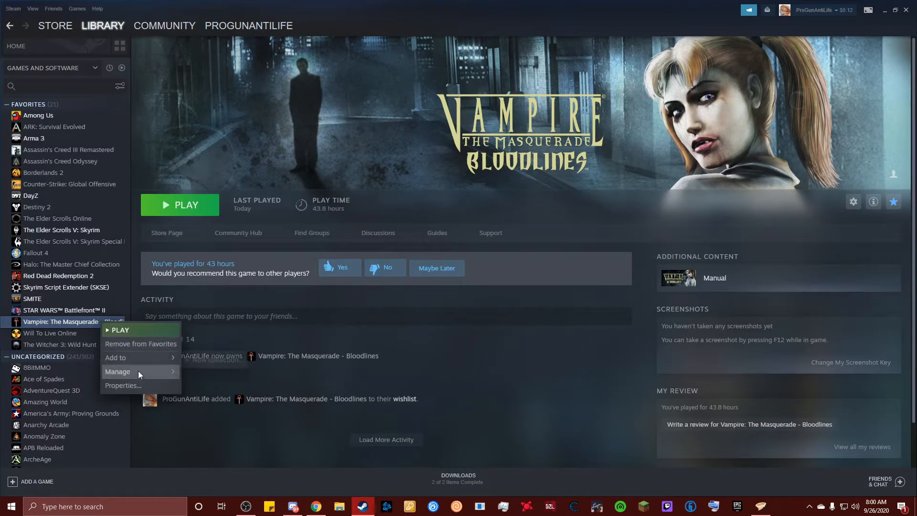
{"action": "left_click", "coordinate": [122, 385]}
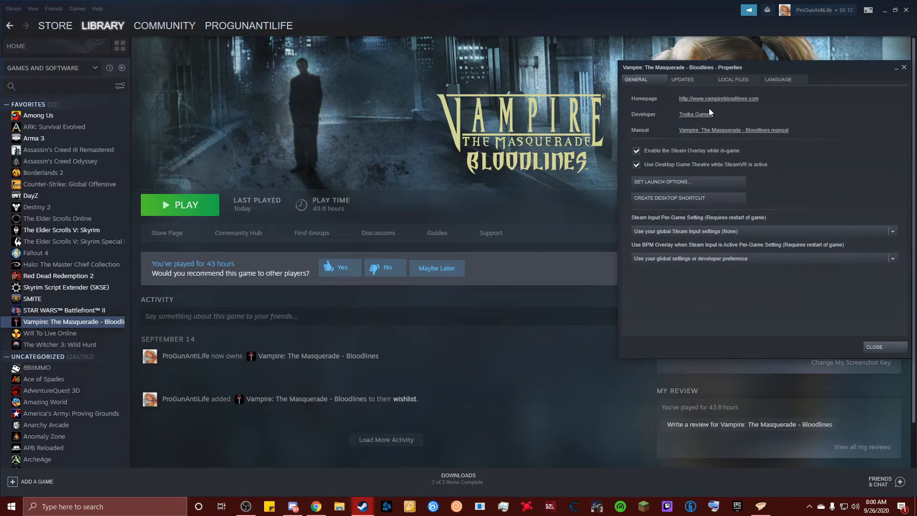
{"action": "left_click", "coordinate": [735, 80]}
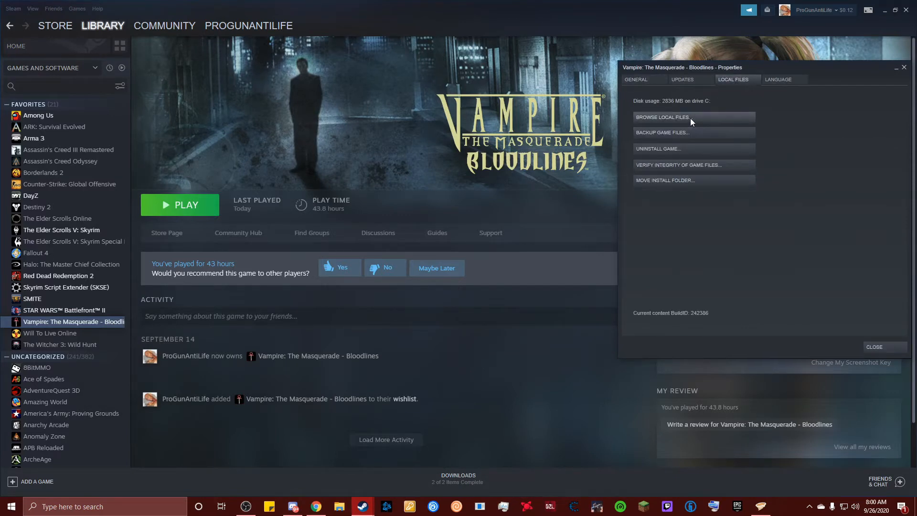
Browse local files, go up to steamapps\common and delete the Bloodlines game folder
{"action": "left_click", "coordinate": [661, 116]}
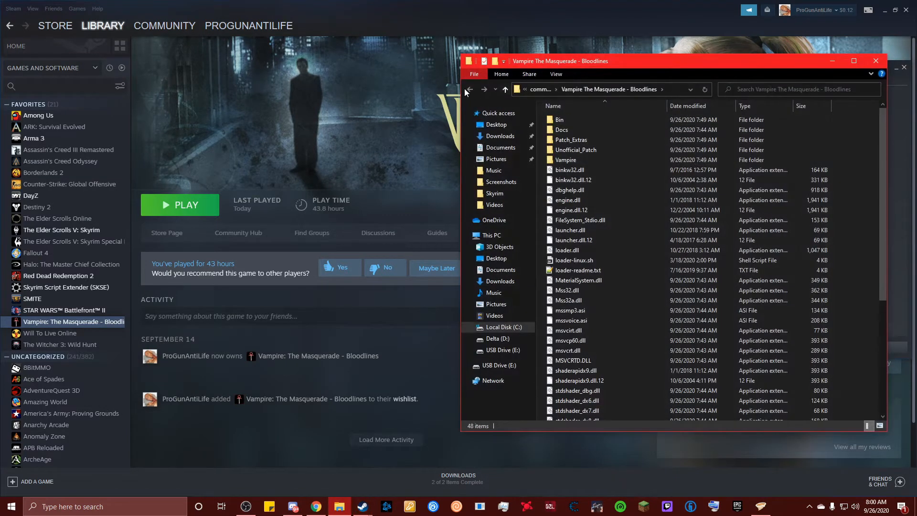
{"action": "left_click", "coordinate": [470, 90]}
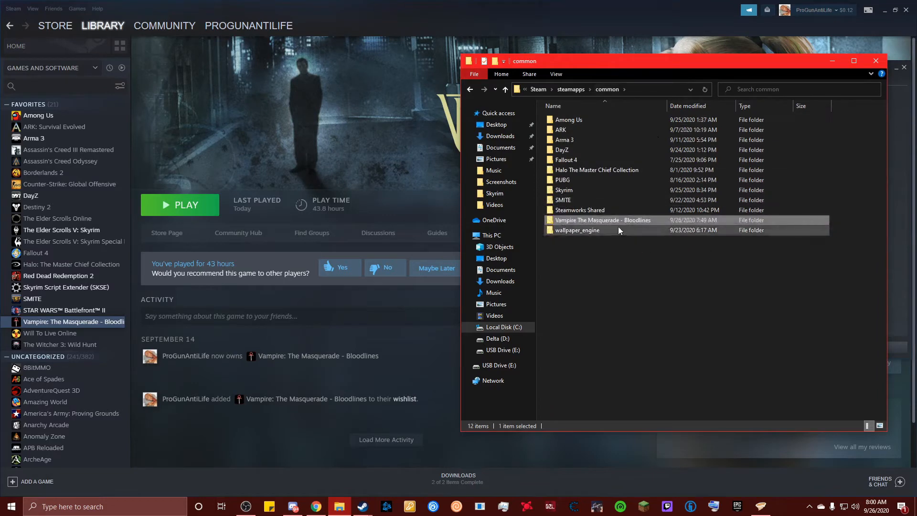
{"action": "right_click", "coordinate": [604, 220]}
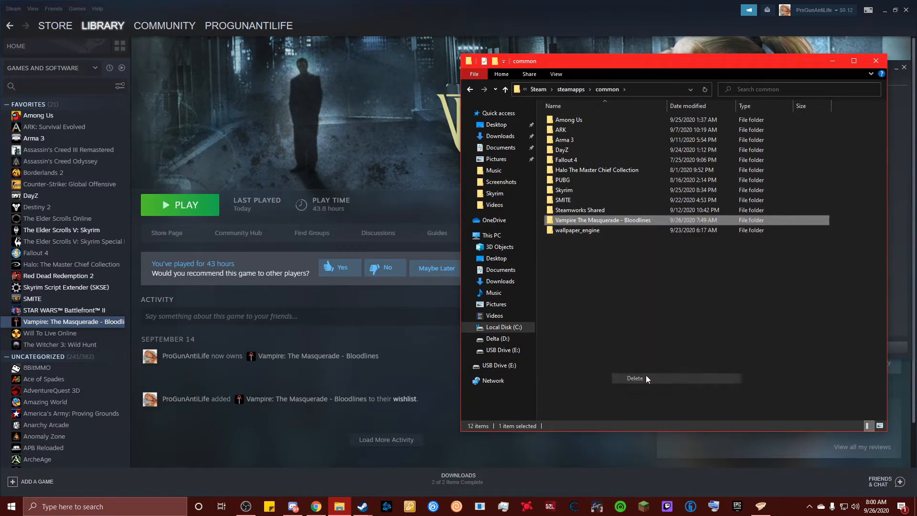
{"action": "left_click", "coordinate": [634, 378]}
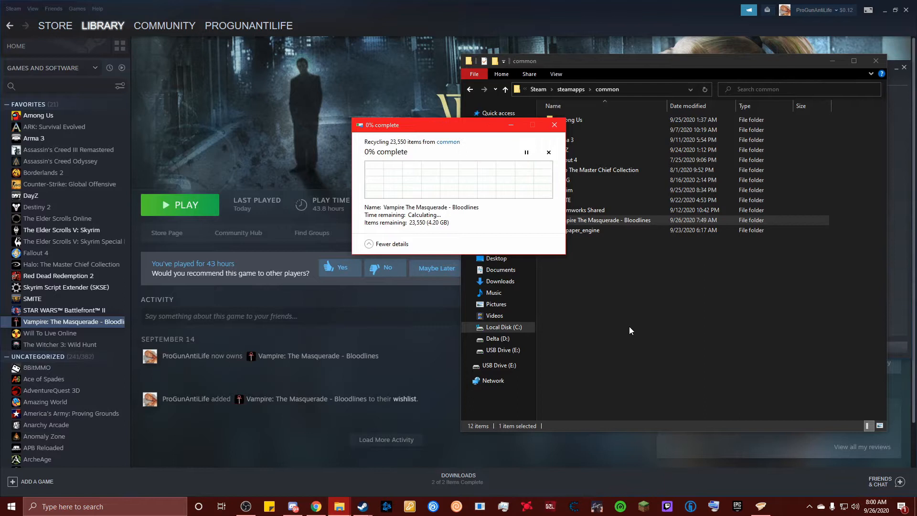
{"action": "mouse_move", "coordinate": [639, 322]}
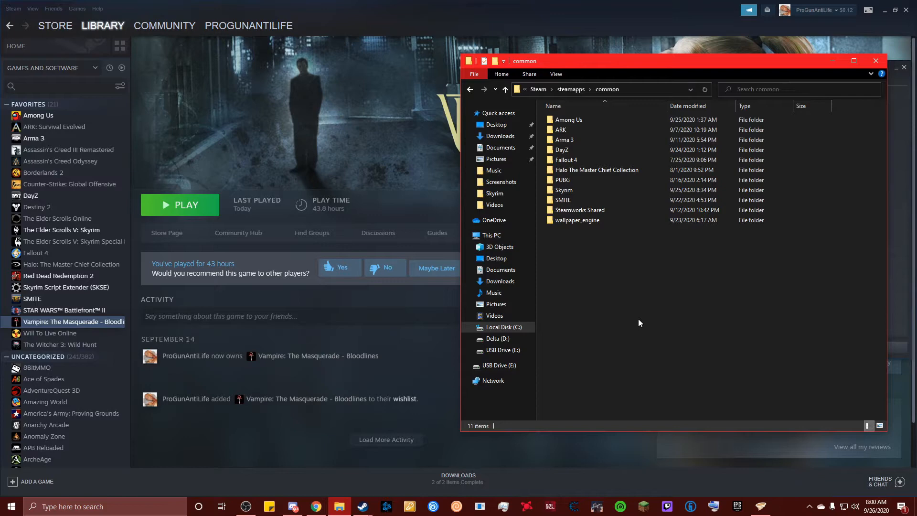
{"action": "mouse_move", "coordinate": [182, 341]}
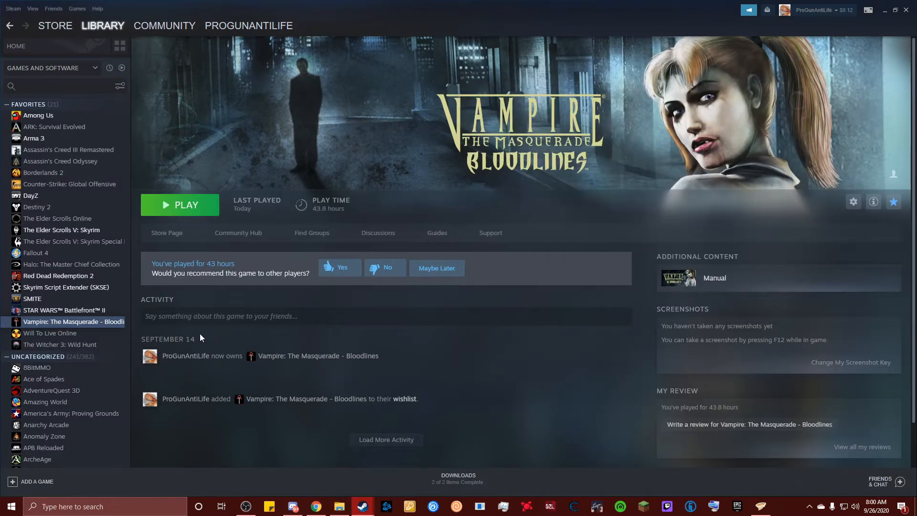
{"action": "mouse_move", "coordinate": [79, 327]}
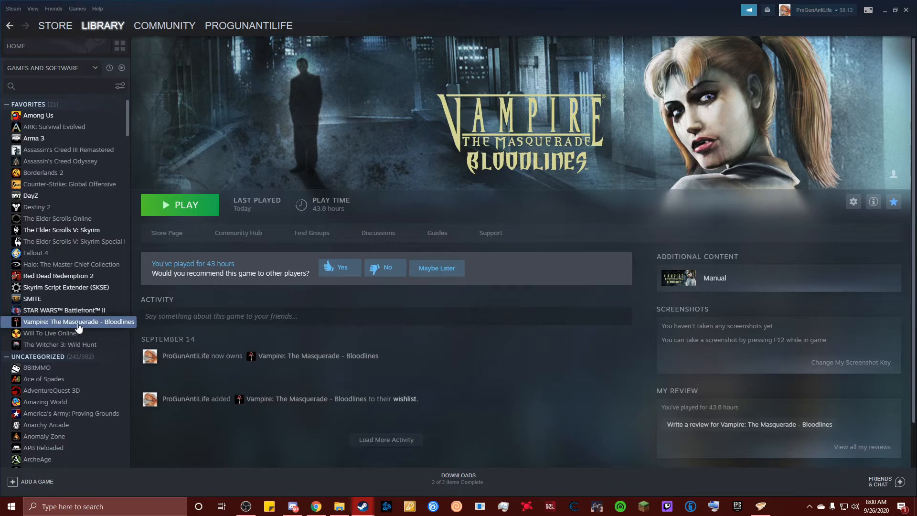
Uninstall Bloodlines from the library via Manage so it is listed as not installed
{"action": "right_click", "coordinate": [79, 321]}
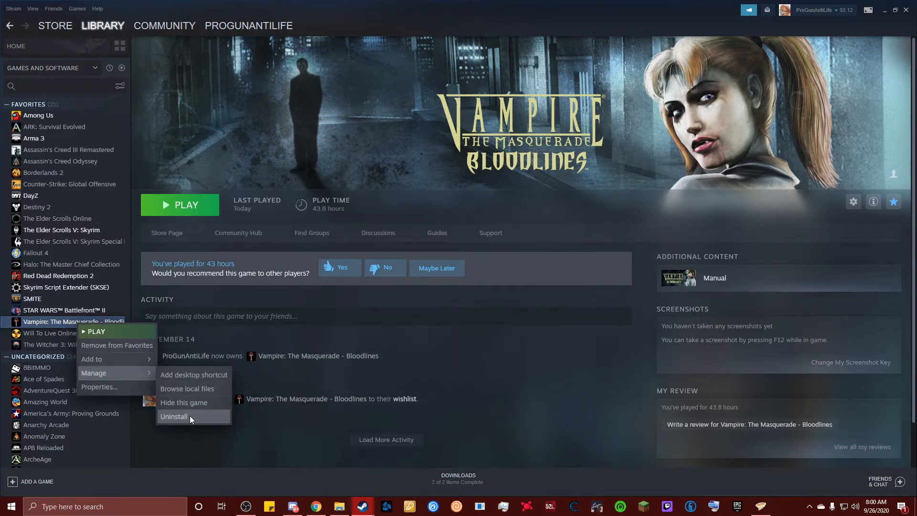
{"action": "left_click", "coordinate": [173, 415]}
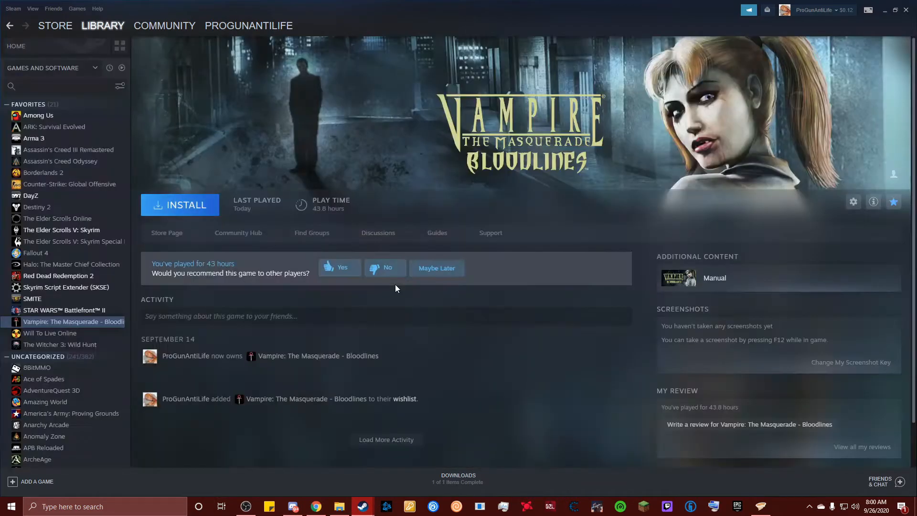
{"action": "mouse_move", "coordinate": [280, 309]}
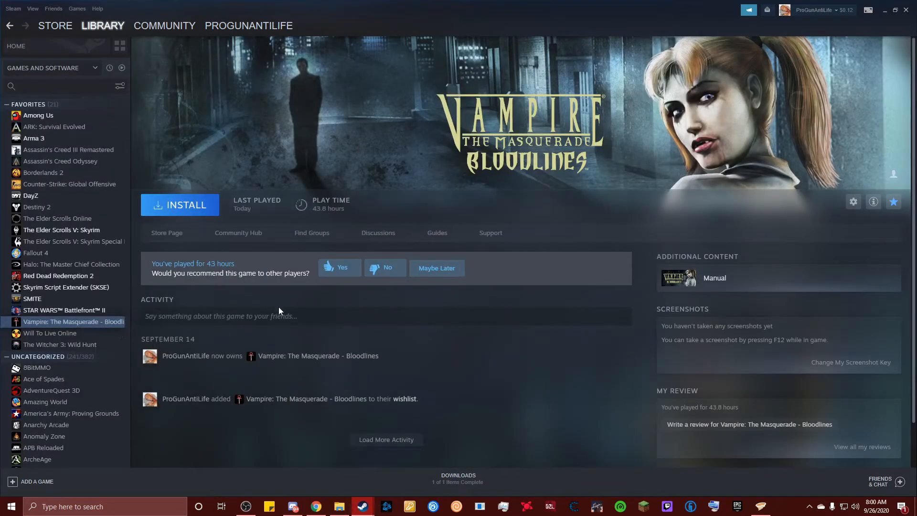
{"action": "mouse_move", "coordinate": [338, 506]}
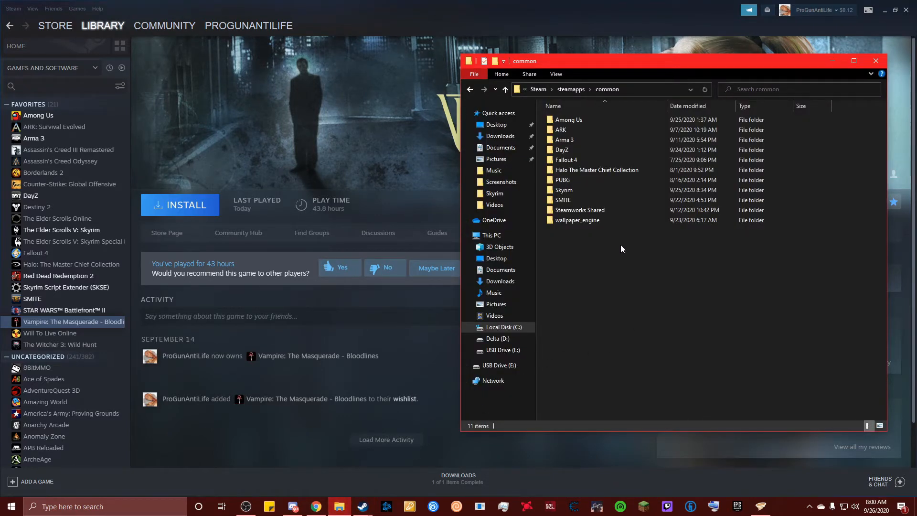
{"action": "mouse_move", "coordinate": [622, 236]}
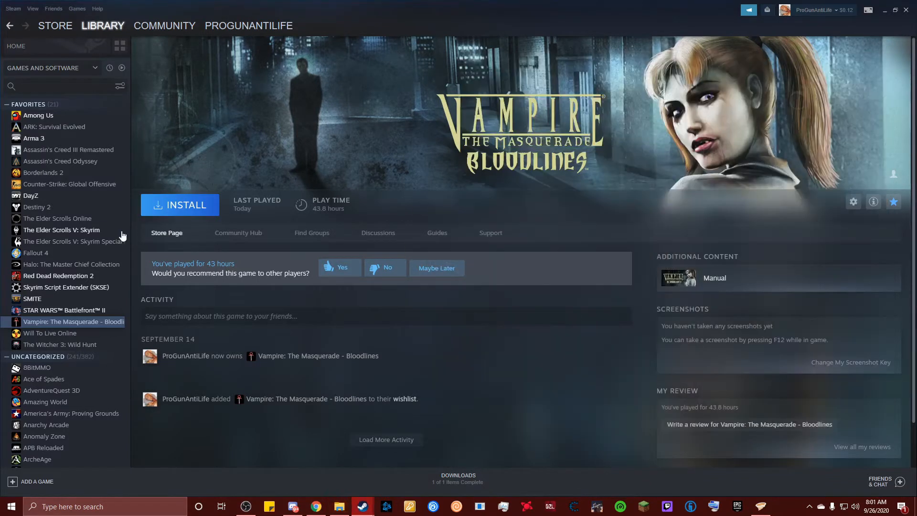
Install Bloodlines again with the default shortcut options and start the download
{"action": "left_click", "coordinate": [179, 204]}
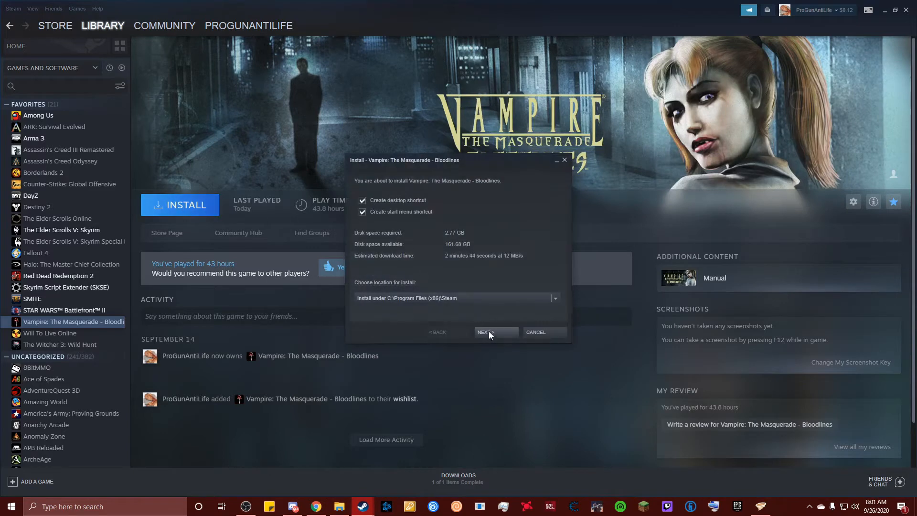
{"action": "left_click", "coordinate": [485, 332]}
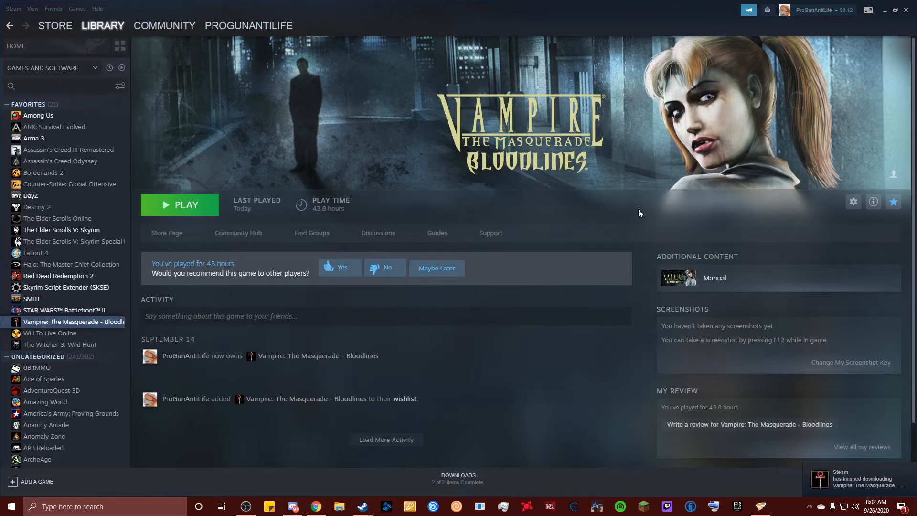
{"action": "mouse_move", "coordinate": [431, 346]}
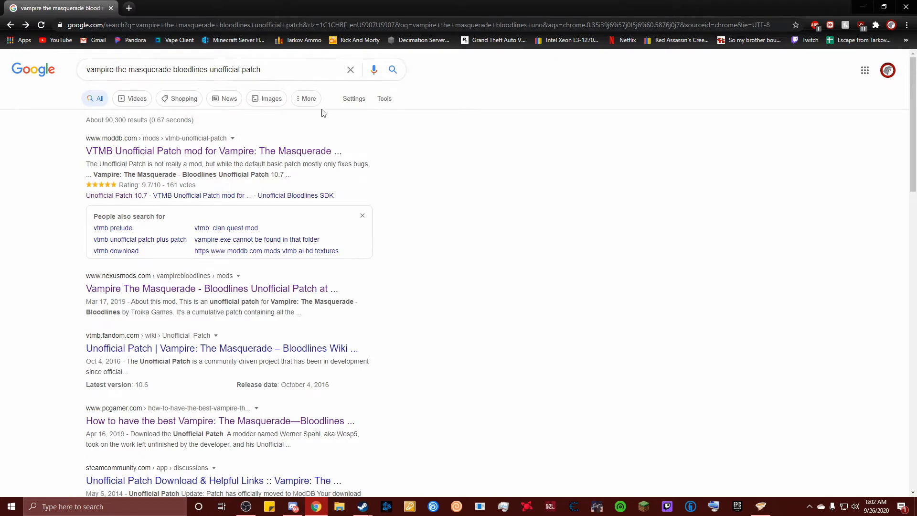
{"action": "mouse_move", "coordinate": [160, 160]}
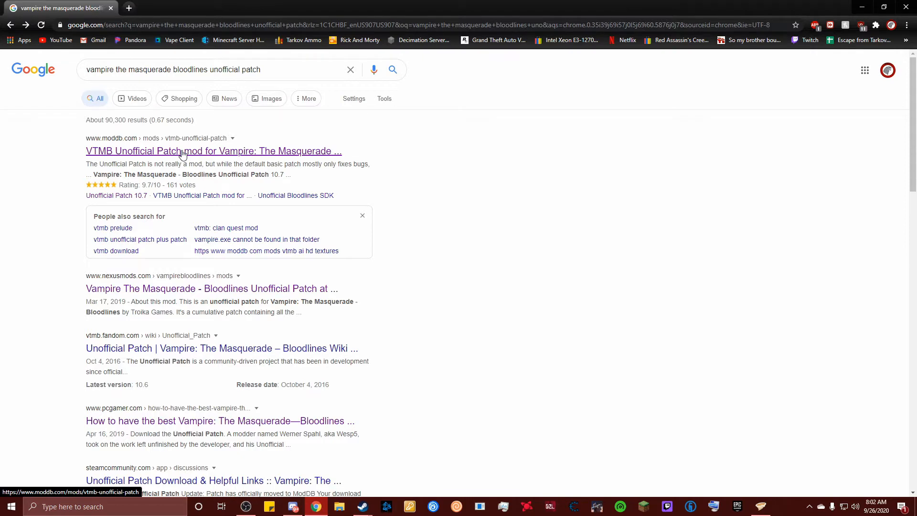
Choose the moddb.com VTMB Unofficial Patch search result
{"action": "left_click", "coordinate": [213, 151]}
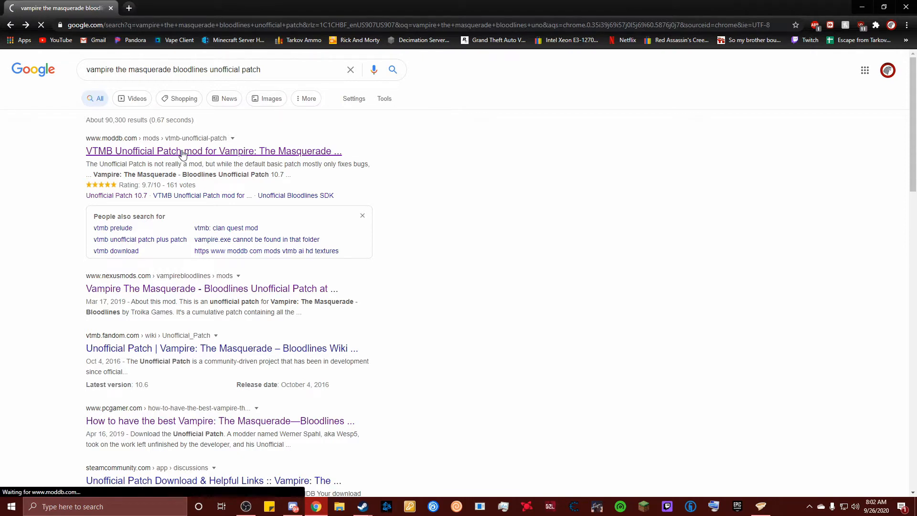
Scroll the VTMB Unofficial Patch page to its Files section and pick Unofficial Patch 10.7
{"action": "left_click", "coordinate": [213, 151]}
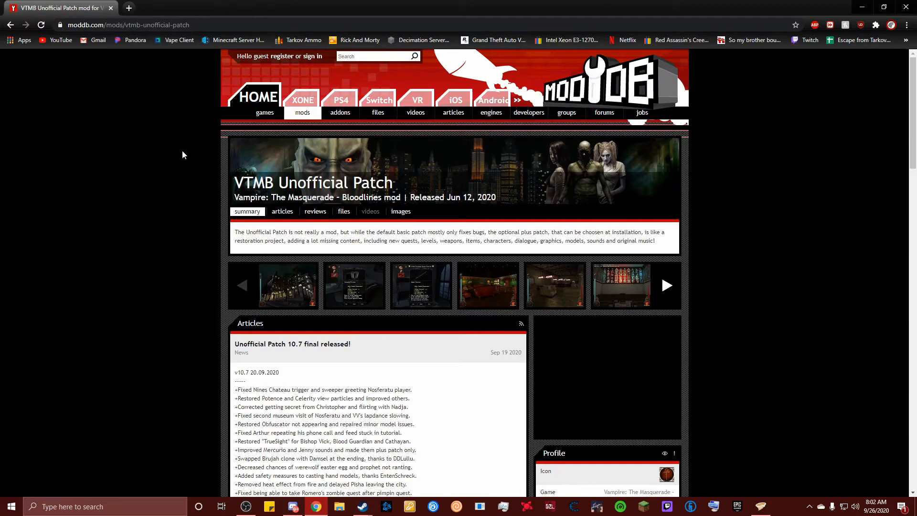
{"action": "mouse_move", "coordinate": [737, 216]}
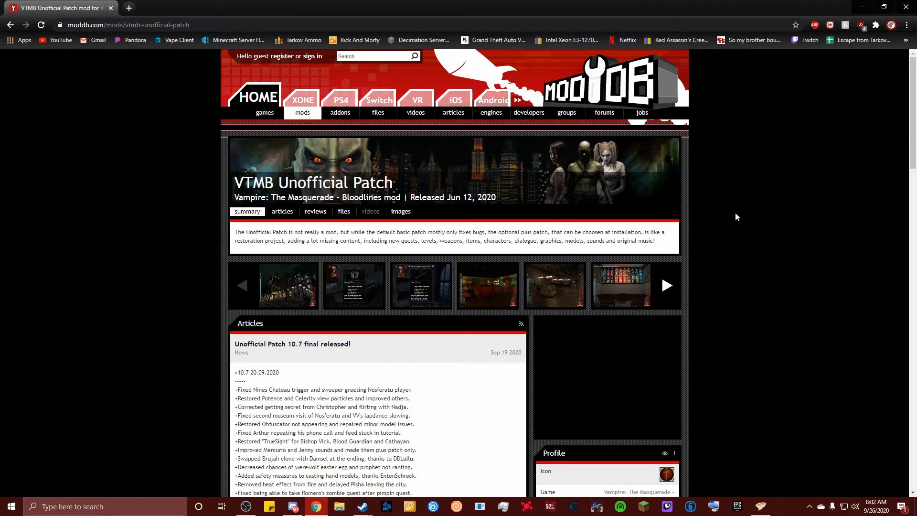
{"action": "mouse_move", "coordinate": [735, 258]}
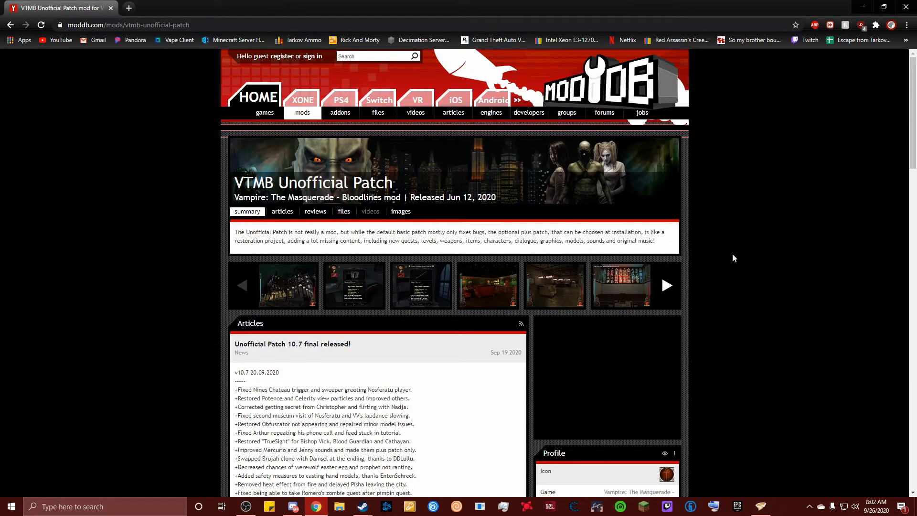
{"action": "mouse_move", "coordinate": [793, 245]}
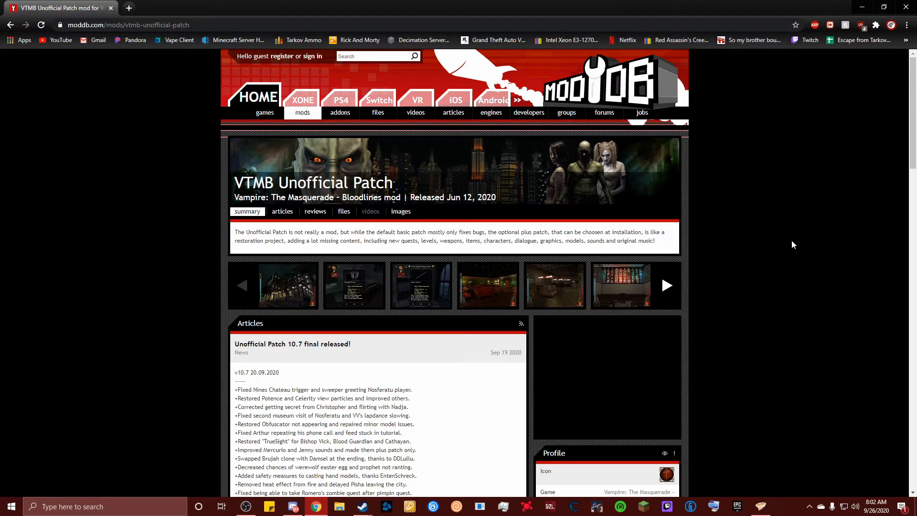
{"action": "mouse_move", "coordinate": [785, 249]}
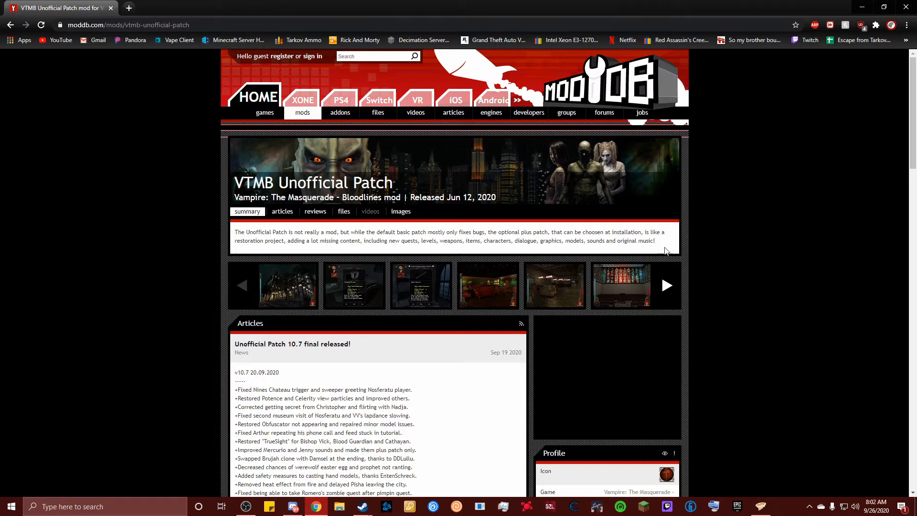
{"action": "scroll", "scroll_direction": "down", "scroll_amount": 3}
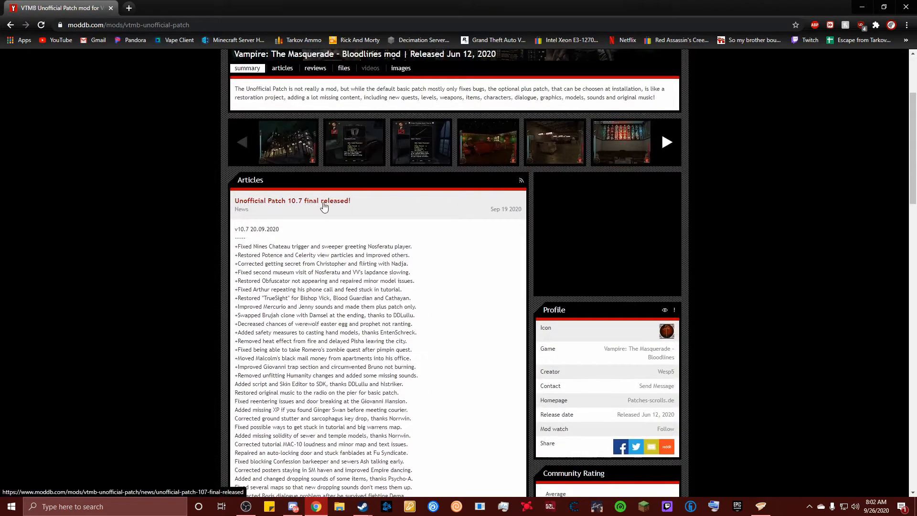
{"action": "scroll", "scroll_direction": "down", "scroll_amount": 3}
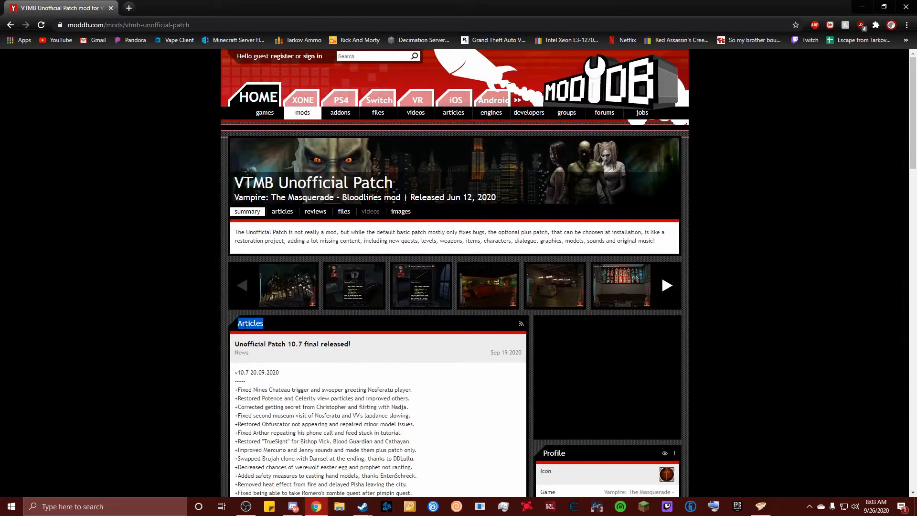
{"action": "scroll", "scroll_direction": "down", "scroll_amount": 3}
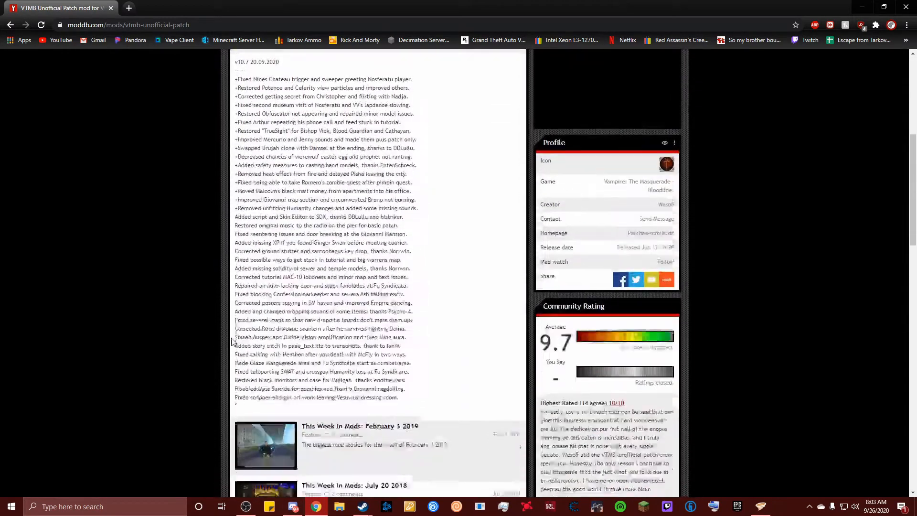
{"action": "scroll", "scroll_direction": "down", "scroll_amount": 3}
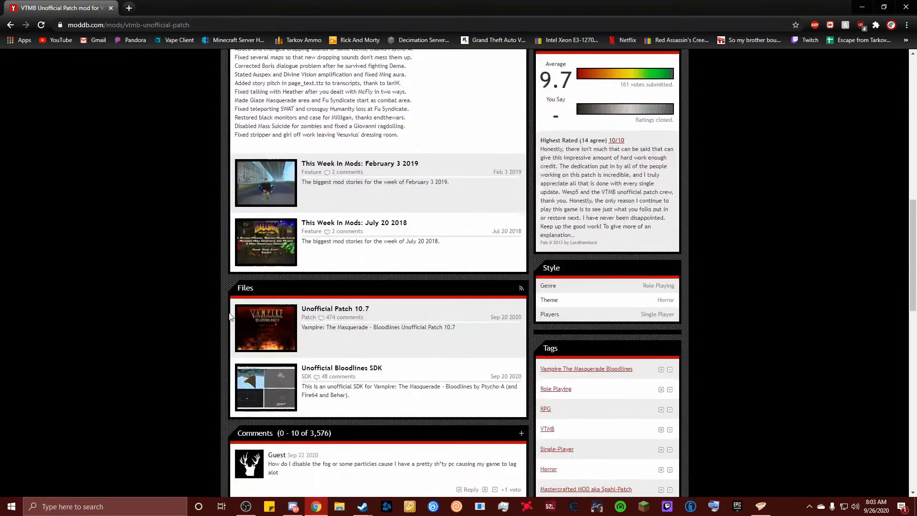
{"action": "mouse_move", "coordinate": [301, 300]}
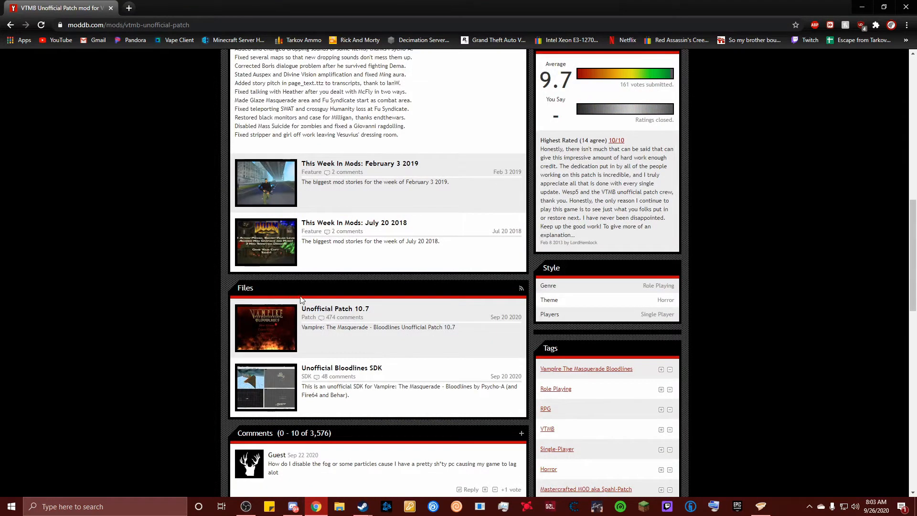
{"action": "mouse_move", "coordinate": [319, 313]}
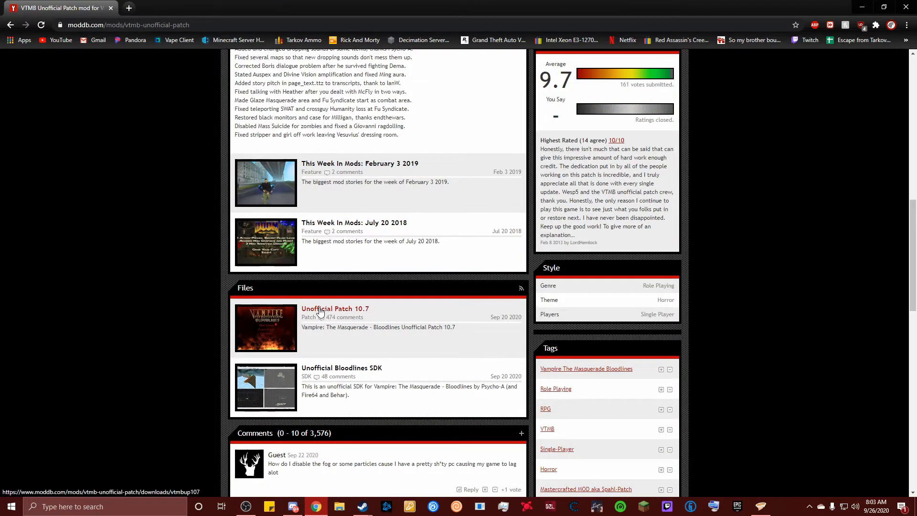
{"action": "left_click", "coordinate": [335, 309]}
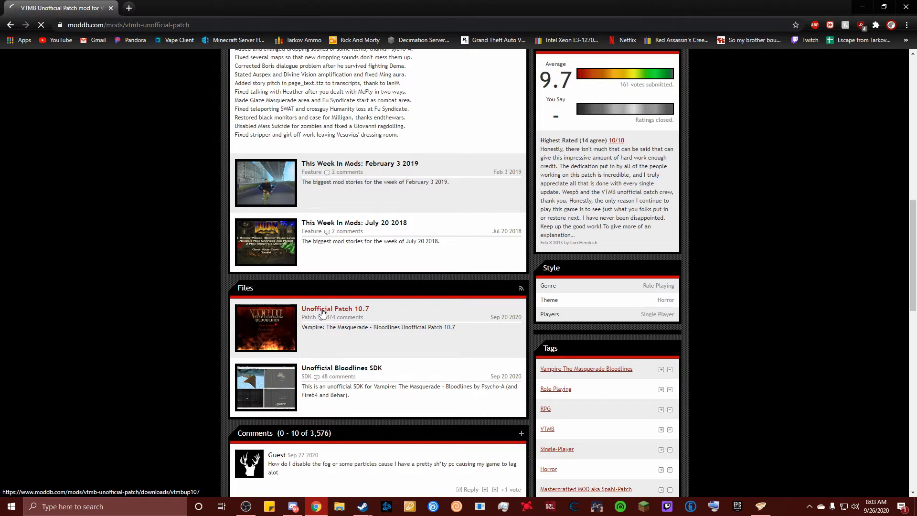
Start the VTMBup107.1.exe download with DOWNLOAD NOW! on the 10.7 file page
{"action": "left_click", "coordinate": [335, 309]}
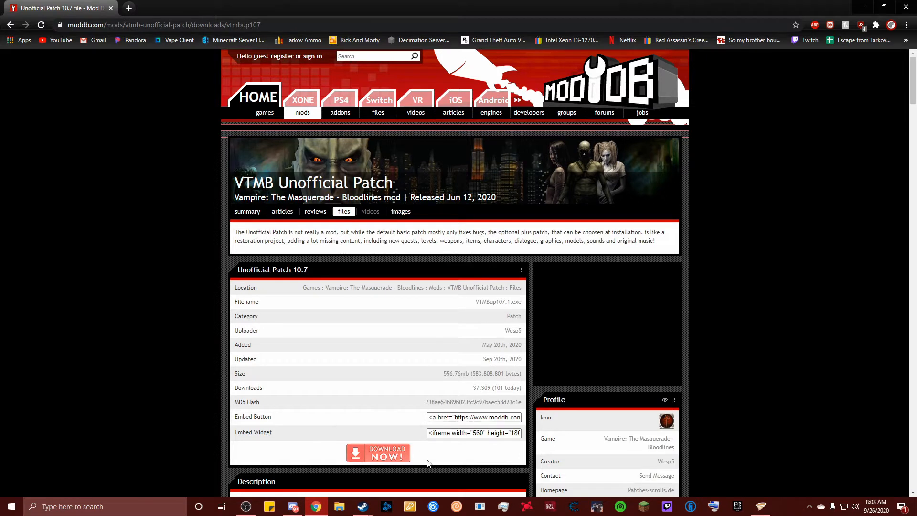
{"action": "mouse_move", "coordinate": [378, 455]}
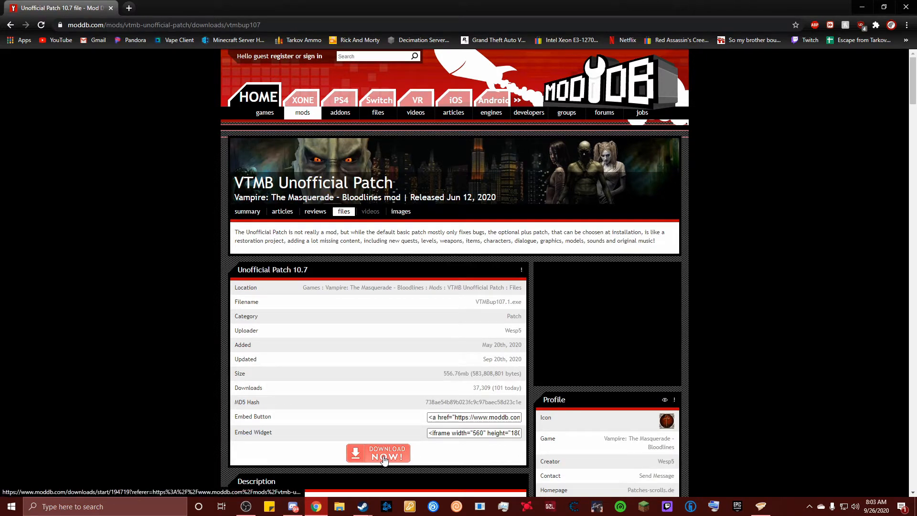
{"action": "left_click", "coordinate": [378, 452]}
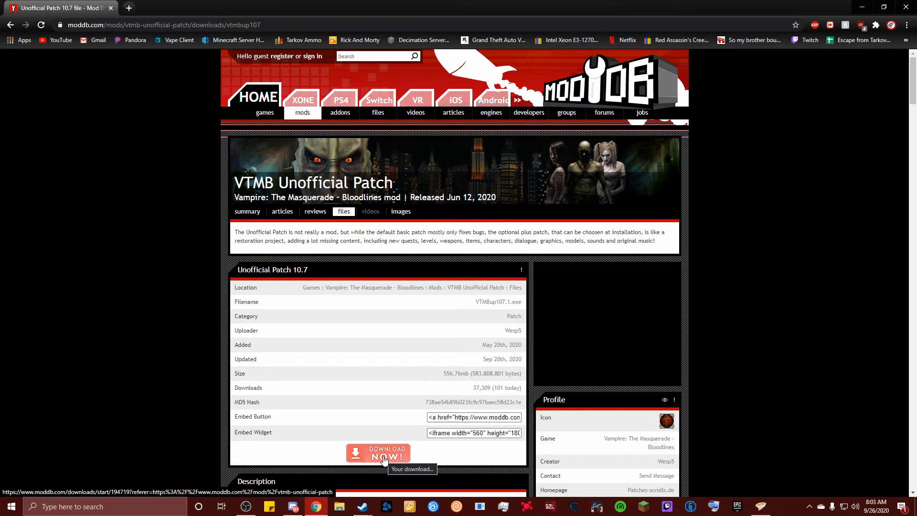
{"action": "left_click", "coordinate": [378, 453]}
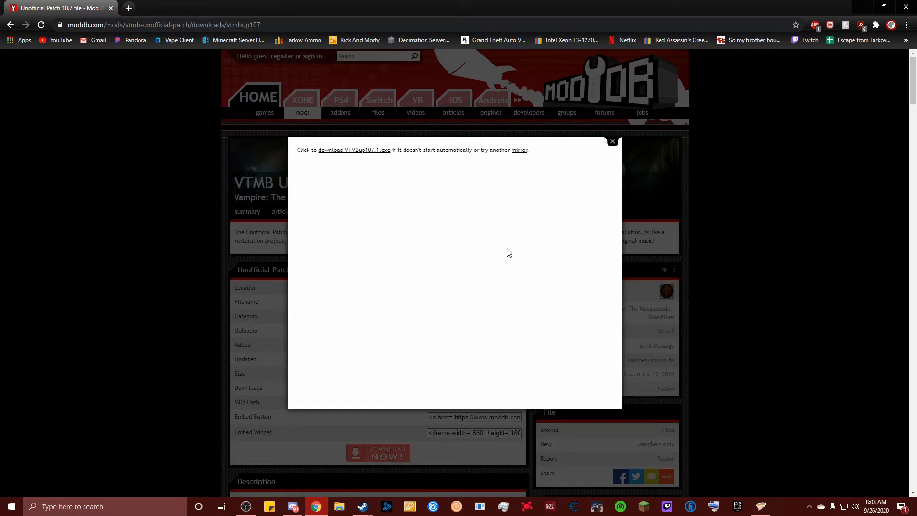
{"action": "mouse_move", "coordinate": [234, 188]}
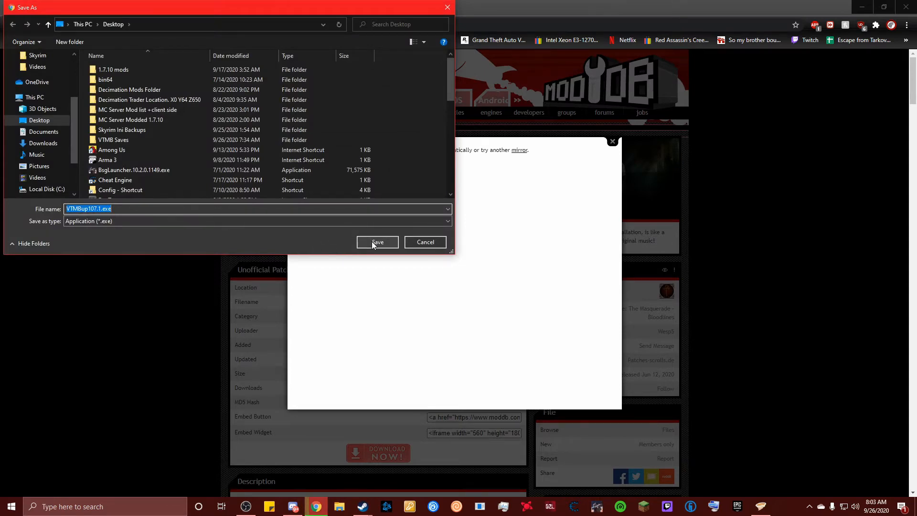
Save VTMBup107.1.exe to the Desktop and dismiss the ModDB download popup
{"action": "left_click", "coordinate": [377, 242]}
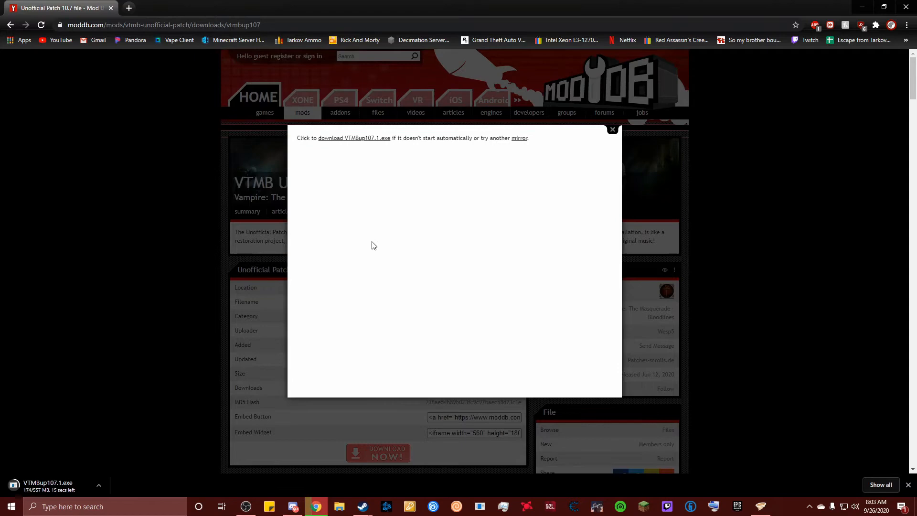
{"action": "left_click", "coordinate": [611, 129]}
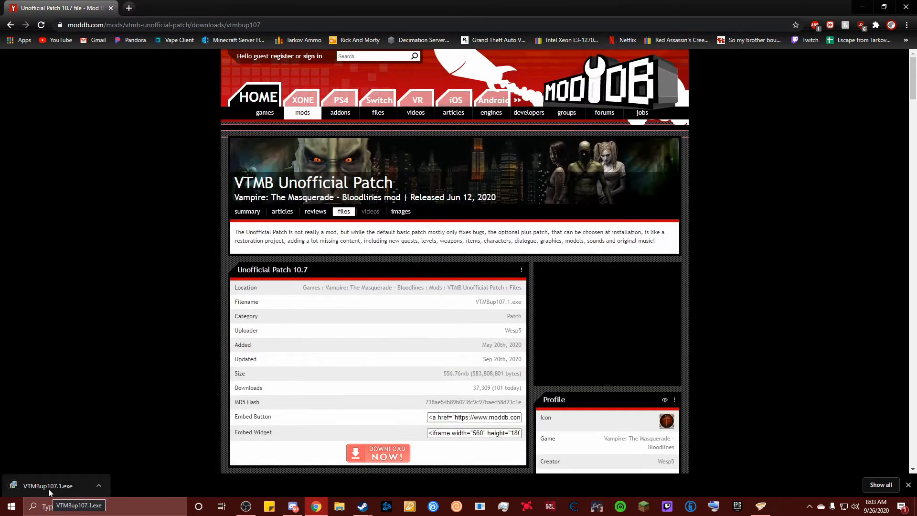
Launch VTMBup107.1.exe from Chrome's download bar
{"action": "left_click", "coordinate": [48, 485]}
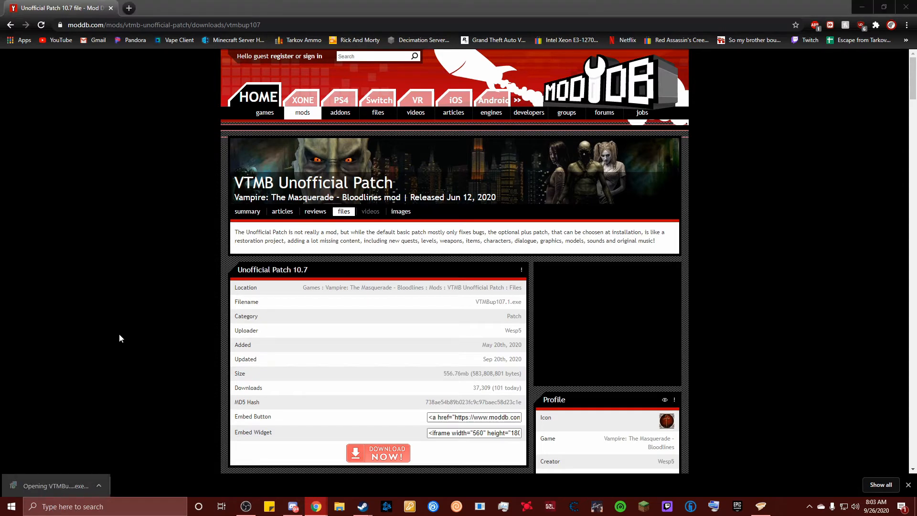
{"action": "mouse_move", "coordinate": [423, 278]}
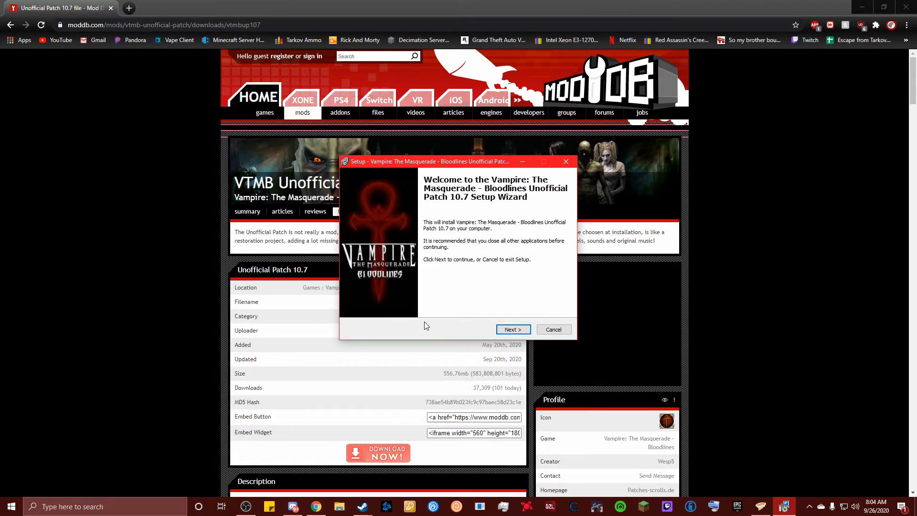
{"action": "mouse_move", "coordinate": [504, 287]}
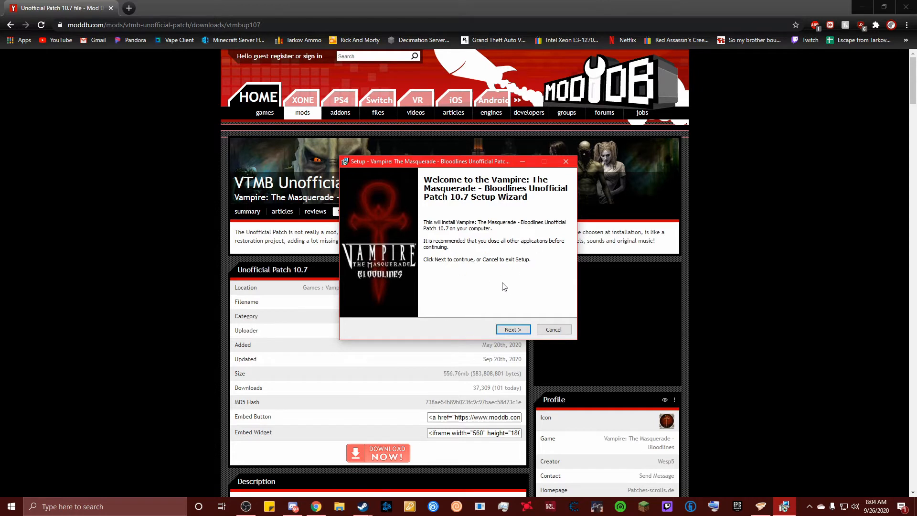
Advance through the Welcome and Information pages to Select Destination Location
{"action": "left_click", "coordinate": [512, 330]}
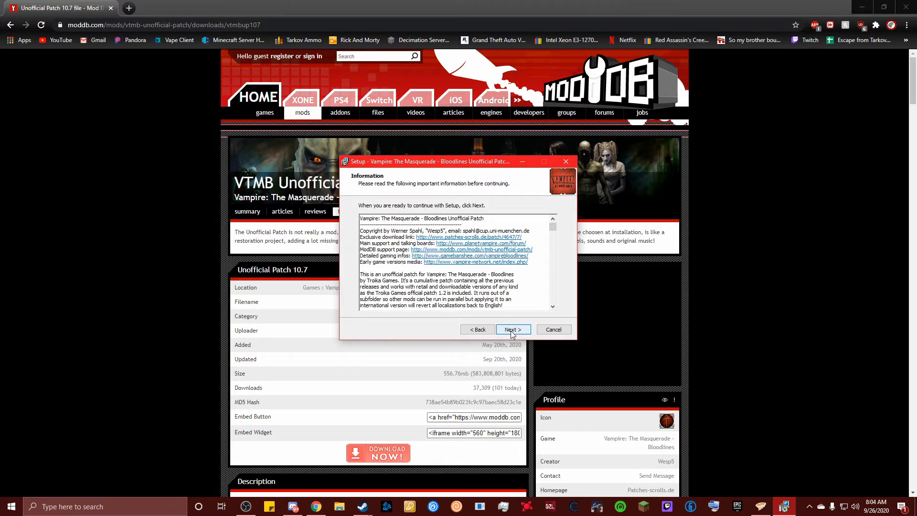
{"action": "mouse_move", "coordinate": [512, 334]}
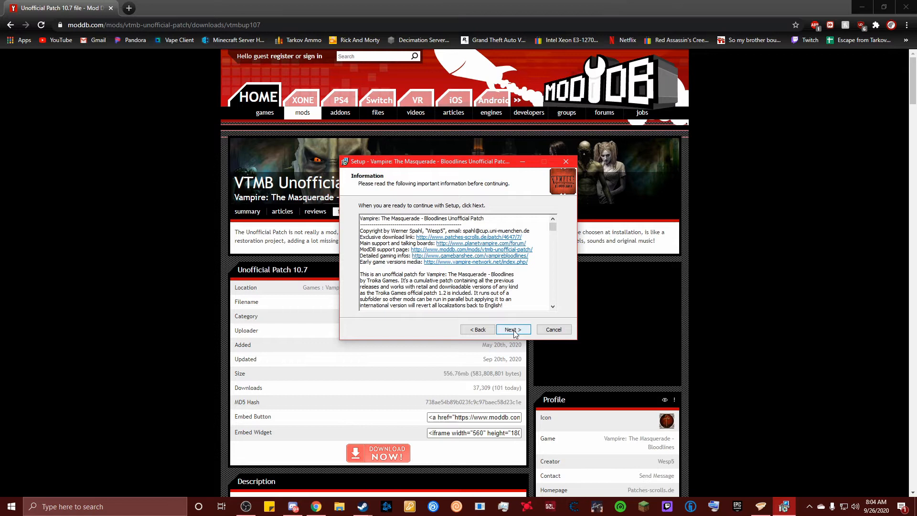
{"action": "left_click", "coordinate": [512, 329]}
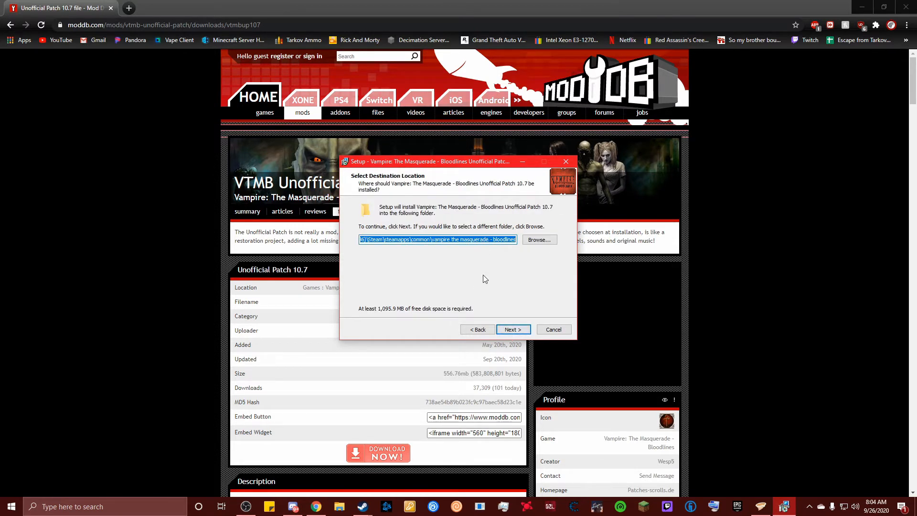
{"action": "mouse_move", "coordinate": [447, 248]}
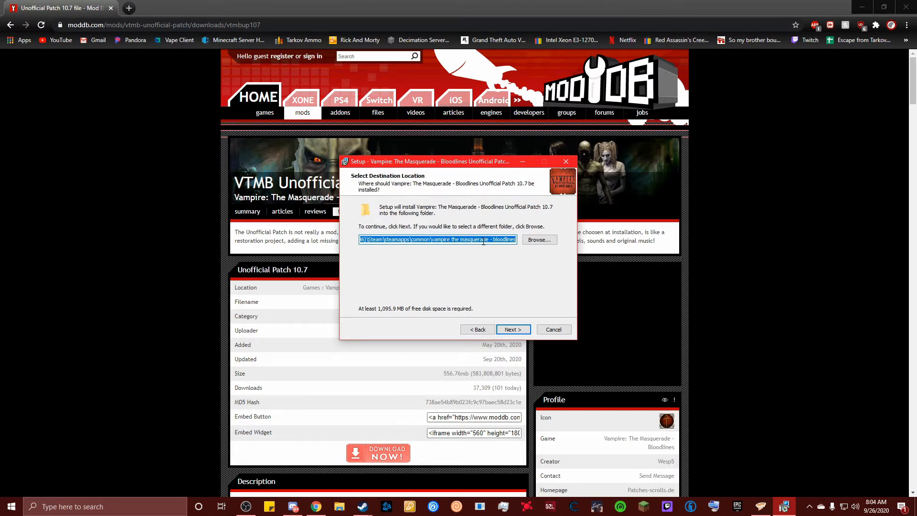
{"action": "mouse_move", "coordinate": [478, 243]}
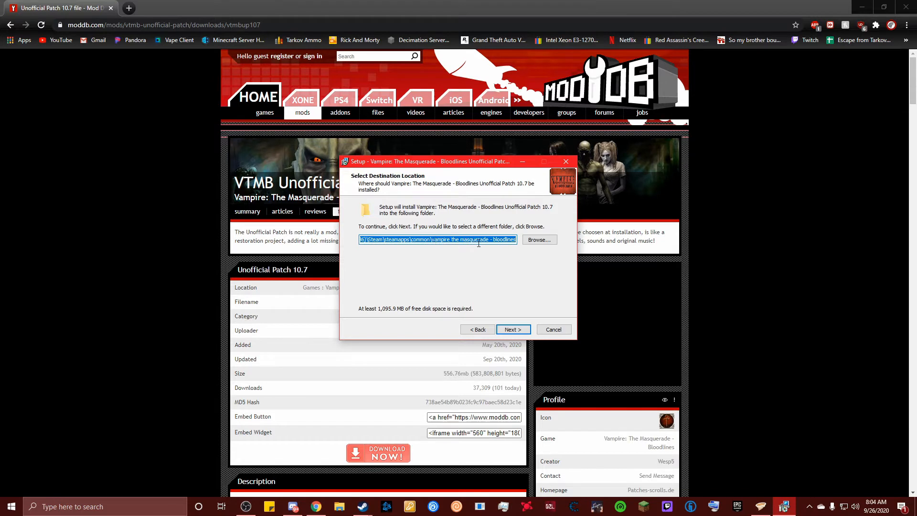
{"action": "mouse_move", "coordinate": [493, 252]}
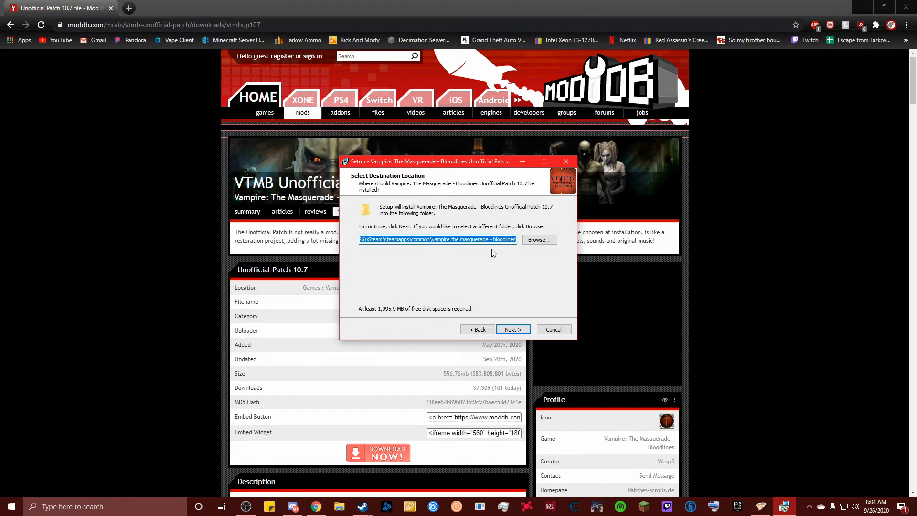
Browse to steamapps\common\Vampire The Masquerade - Bloodlines and confirm it as the install folder
{"action": "left_click", "coordinate": [538, 240]}
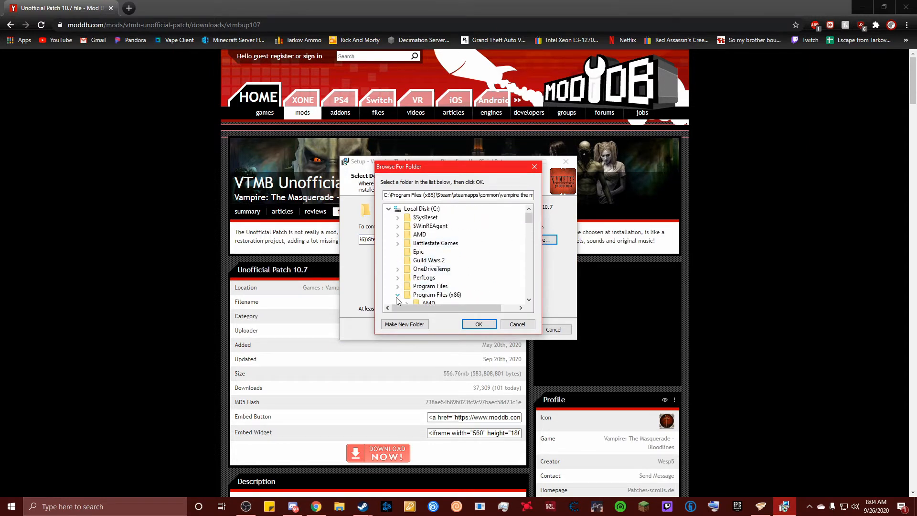
{"action": "left_click", "coordinate": [436, 294]}
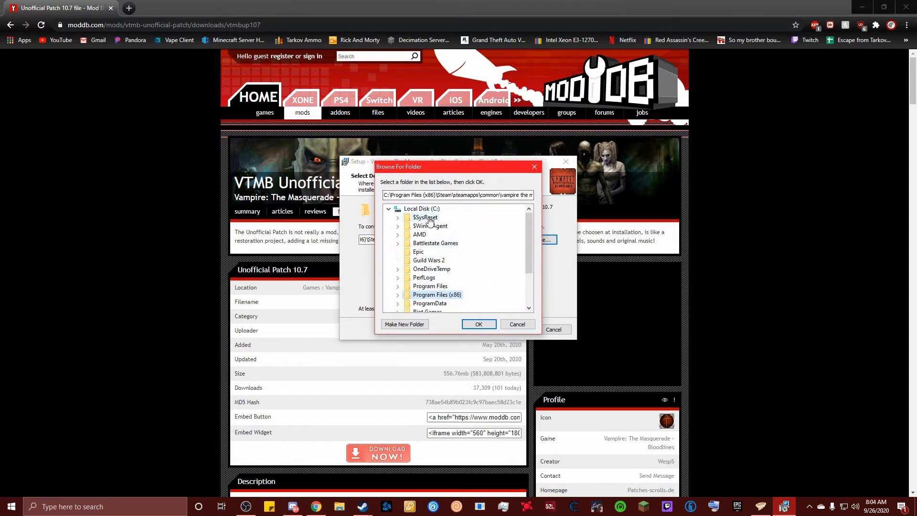
{"action": "mouse_move", "coordinate": [452, 218]}
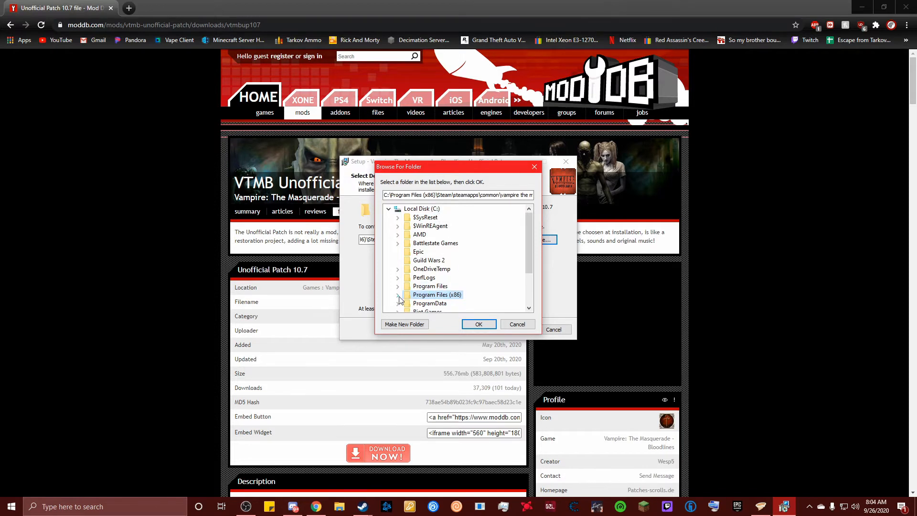
{"action": "scroll", "scroll_direction": "down", "scroll_amount": 3}
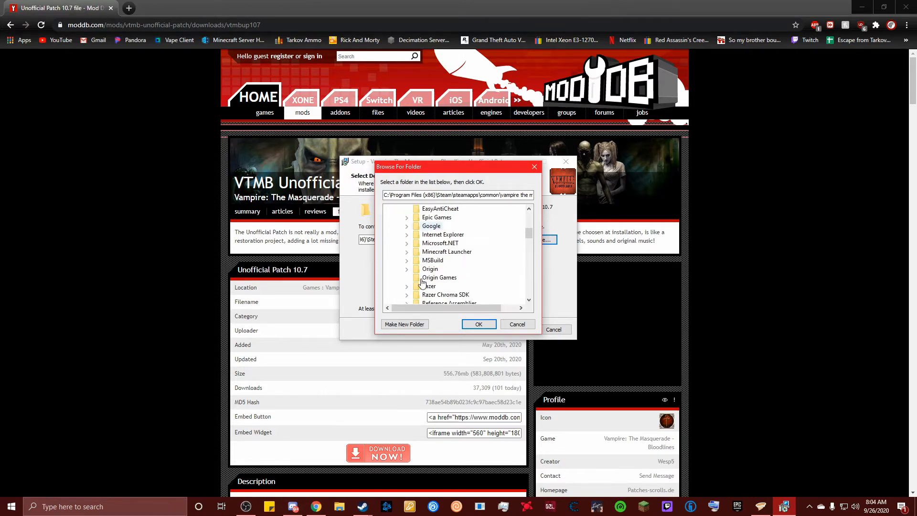
{"action": "left_click", "coordinate": [407, 209]}
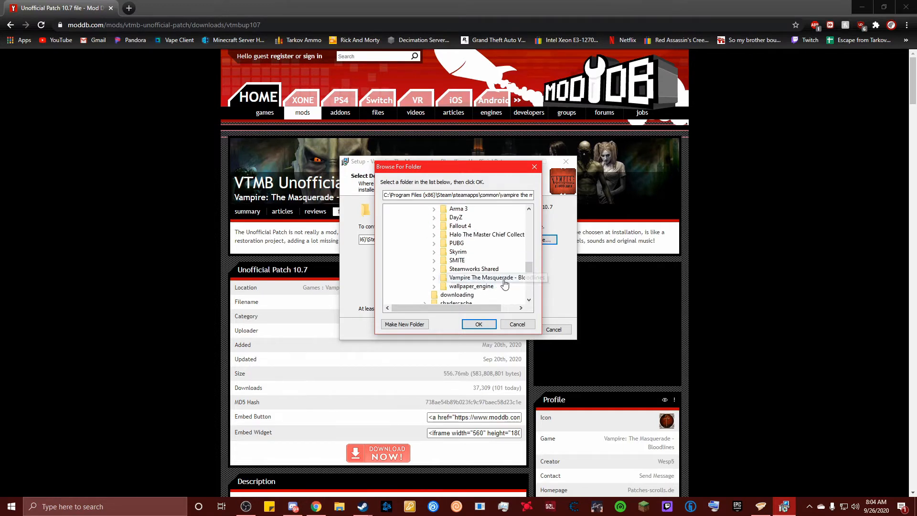
{"action": "left_click", "coordinate": [486, 277]}
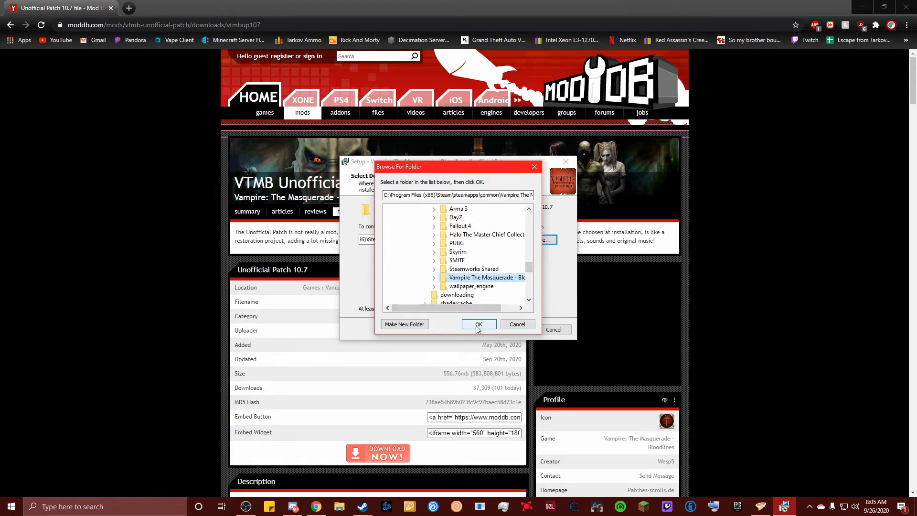
{"action": "left_click", "coordinate": [477, 324]}
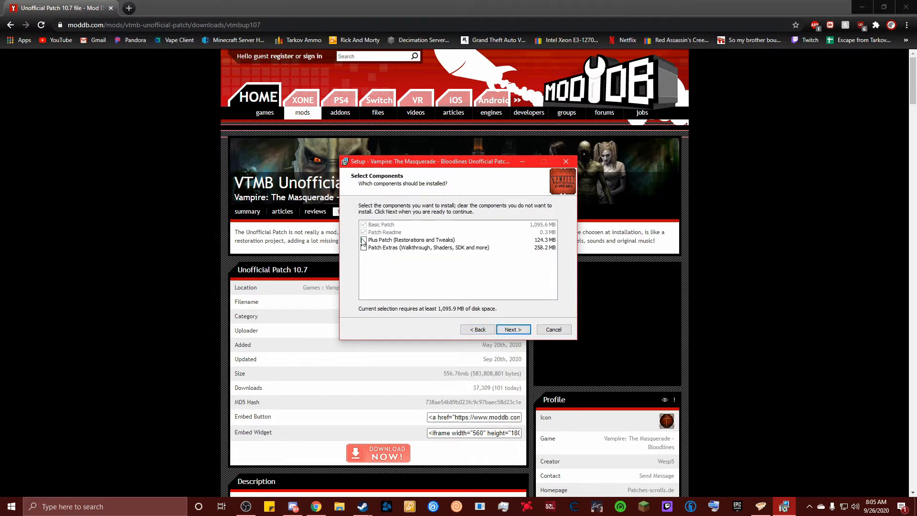
Include the Plus Patch and Patch Extras components and run the installation
{"action": "left_click", "coordinate": [363, 239]}
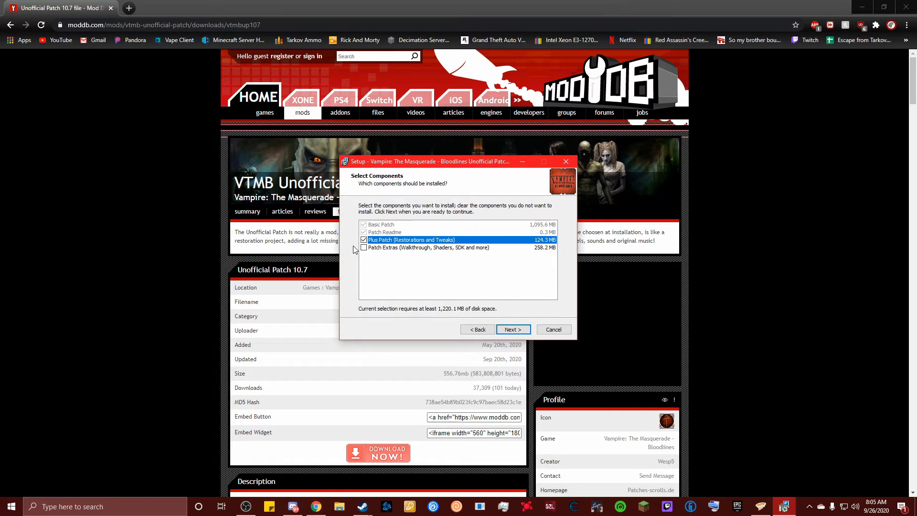
{"action": "left_click", "coordinate": [363, 247]}
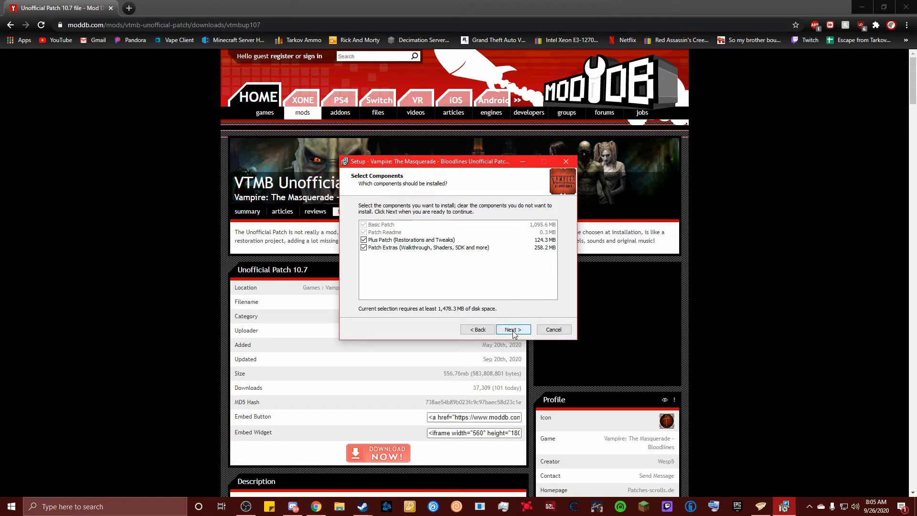
{"action": "left_click", "coordinate": [512, 328]}
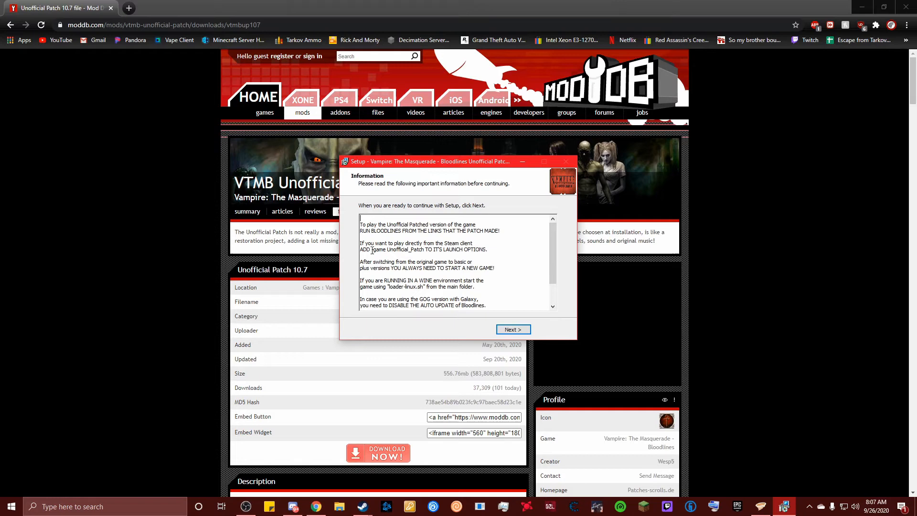
Copy '-game Unofficial_Patch' from the notes, untick Run Bloodlines, and finish setup
{"action": "left_click_drag", "start_coordinate": [370, 250], "coordinate": [417, 249]}
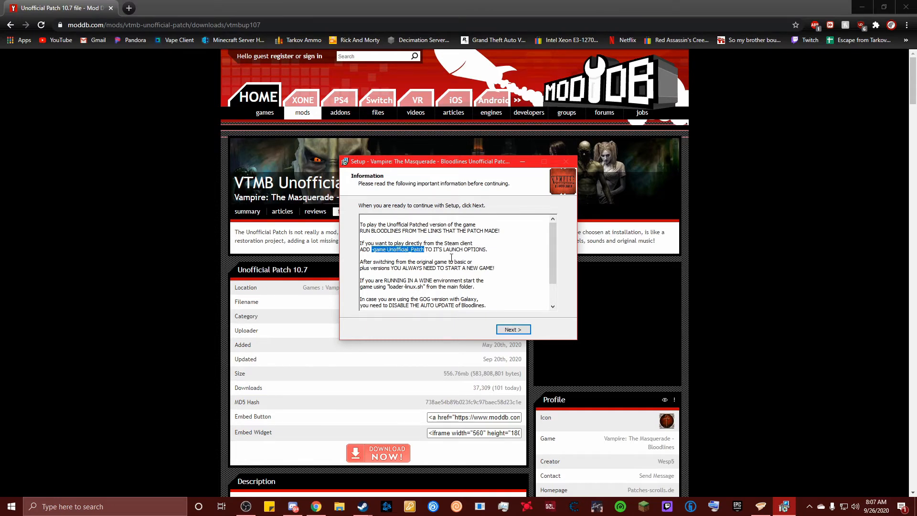
{"action": "mouse_move", "coordinate": [450, 259]}
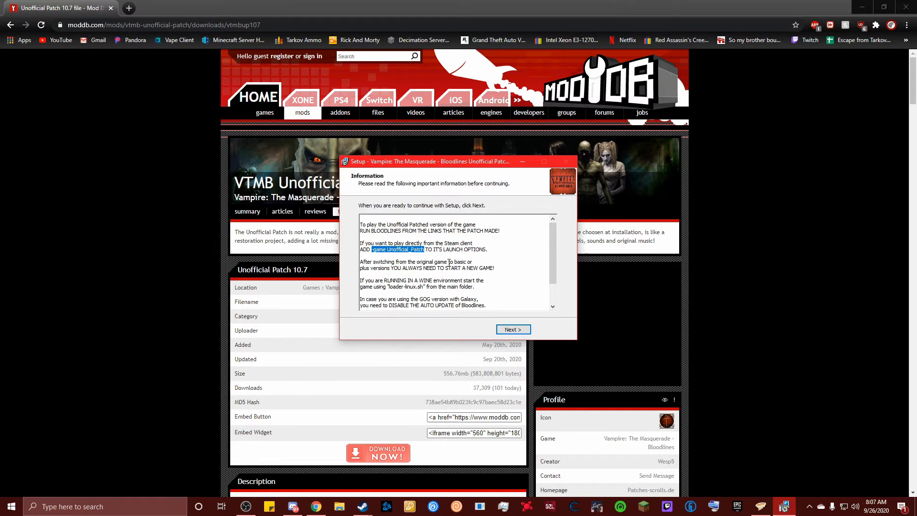
{"action": "mouse_move", "coordinate": [415, 257]}
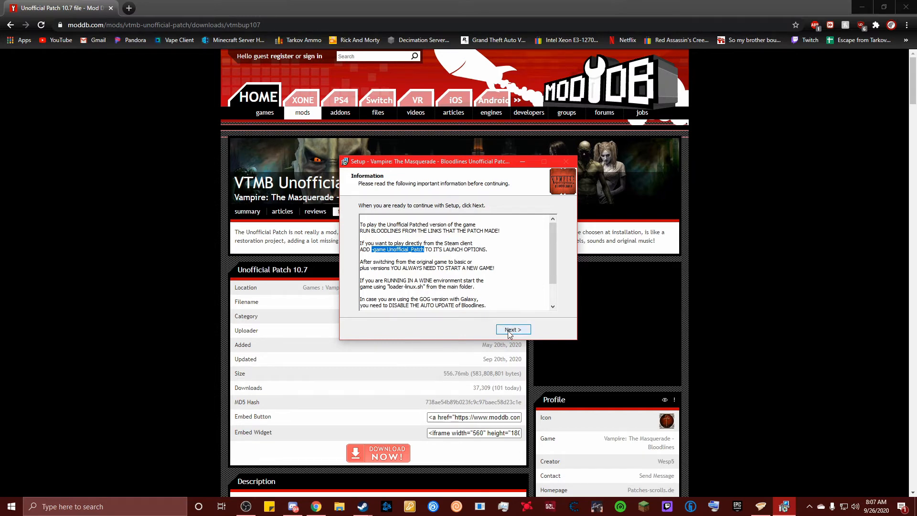
{"action": "left_click", "coordinate": [512, 330]}
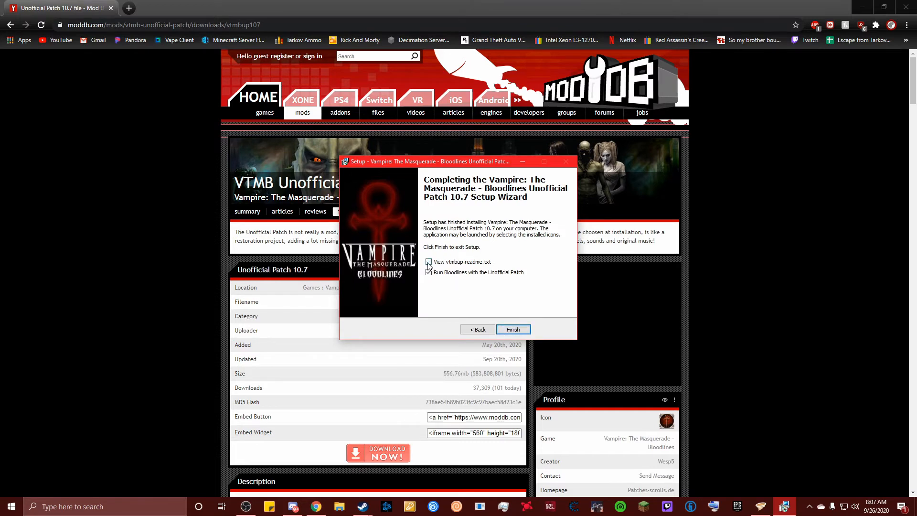
{"action": "left_click", "coordinate": [429, 273]}
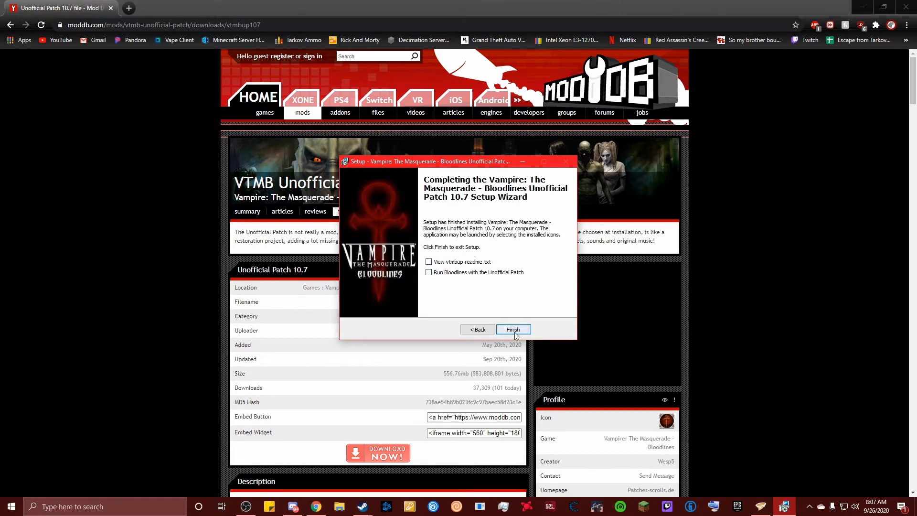
{"action": "left_click", "coordinate": [512, 330]}
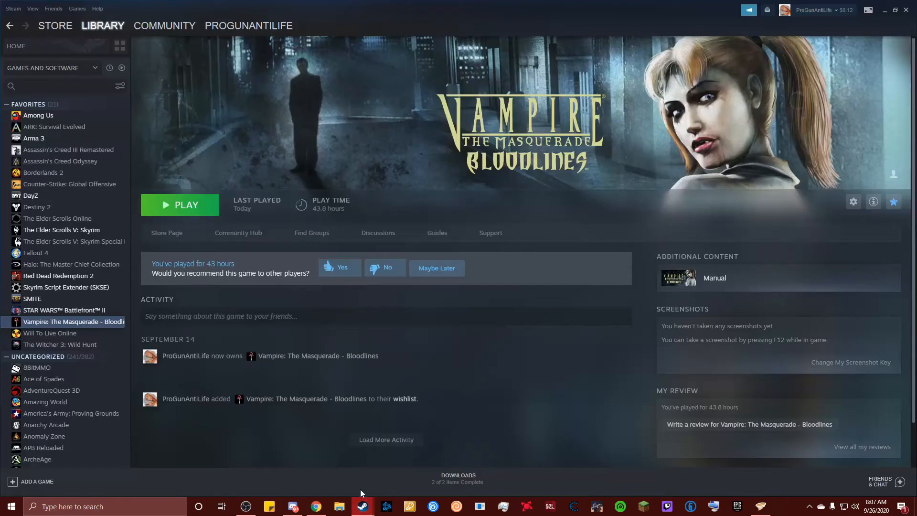
Paste '-game Unofficial_Patch' into Bloodlines' launch options in Properties, then start the game
{"action": "right_click", "coordinate": [74, 321]}
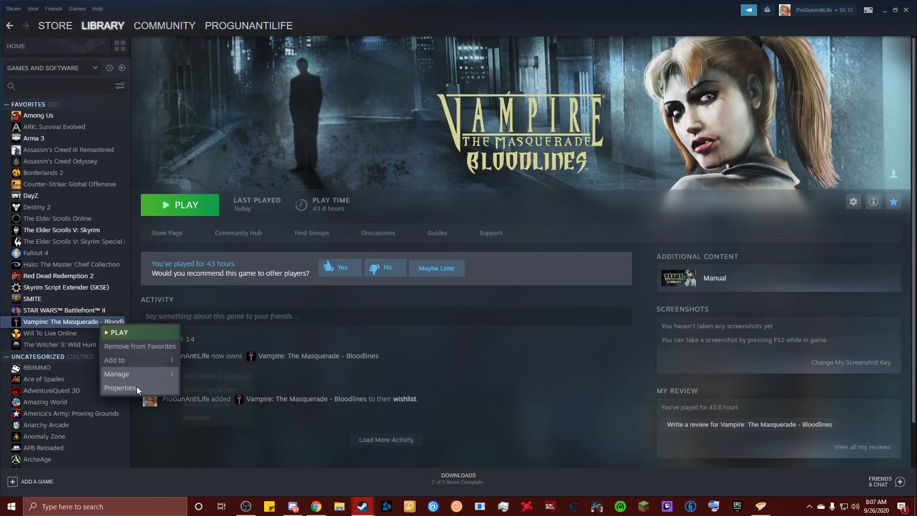
{"action": "left_click", "coordinate": [120, 388]}
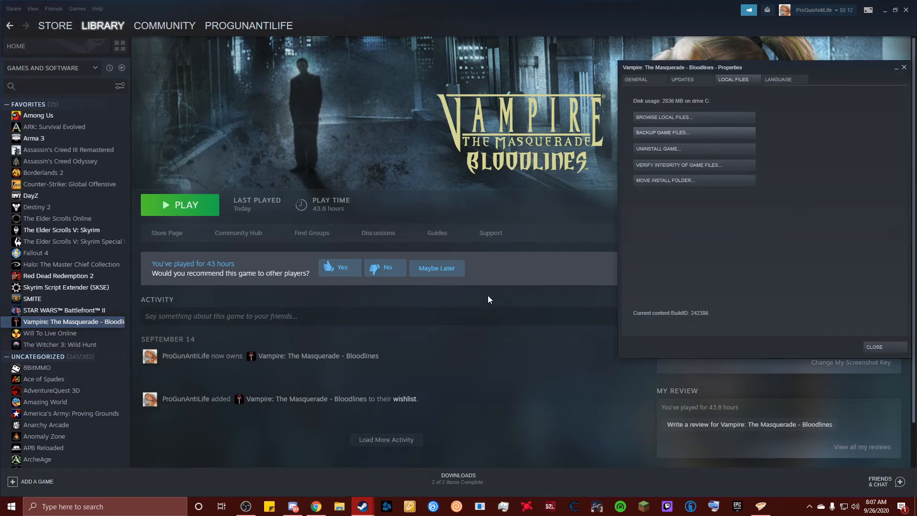
{"action": "left_click", "coordinate": [635, 79]}
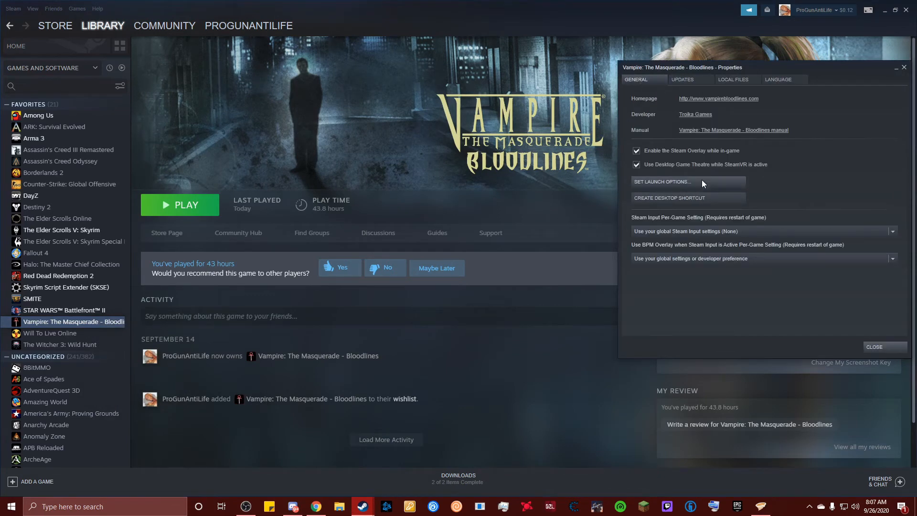
{"action": "left_click", "coordinate": [661, 181]}
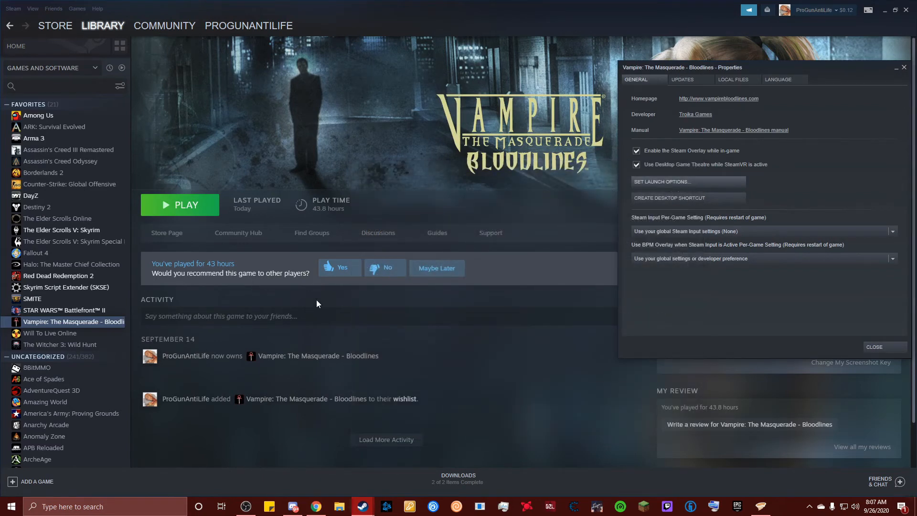
{"action": "left_click", "coordinate": [874, 346]}
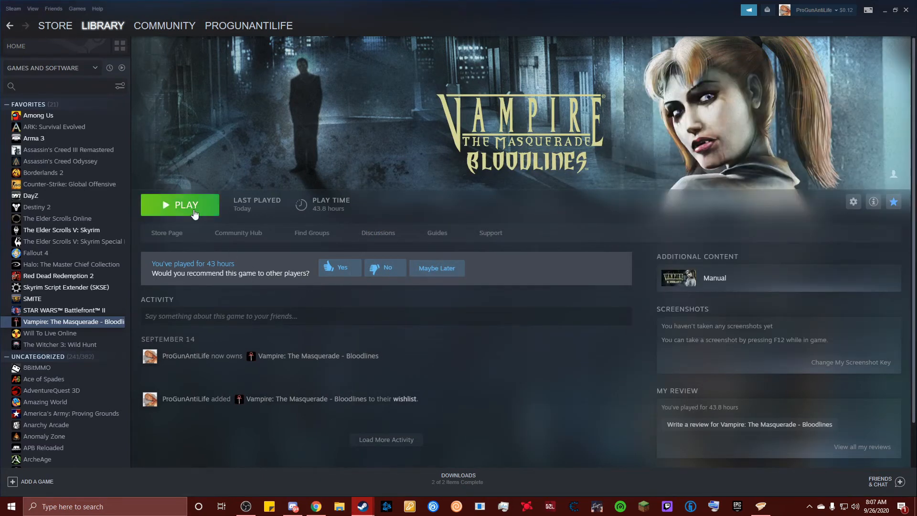
{"action": "left_click", "coordinate": [180, 205]}
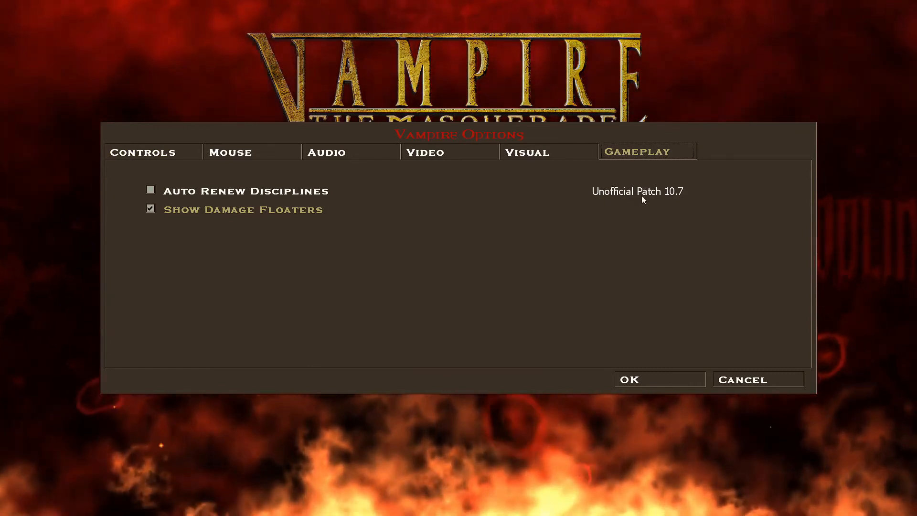
{"action": "mouse_move", "coordinate": [639, 221]}
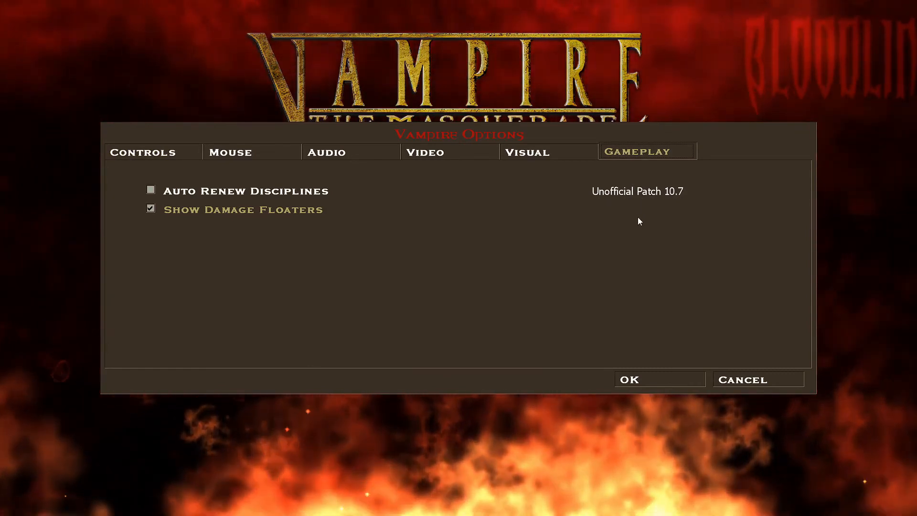
{"action": "mouse_move", "coordinate": [444, 232]}
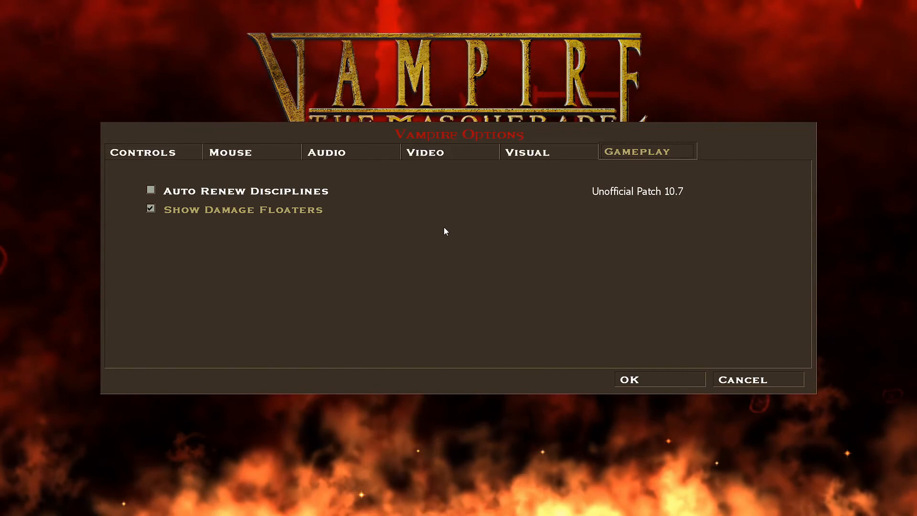
{"action": "mouse_move", "coordinate": [460, 264]}
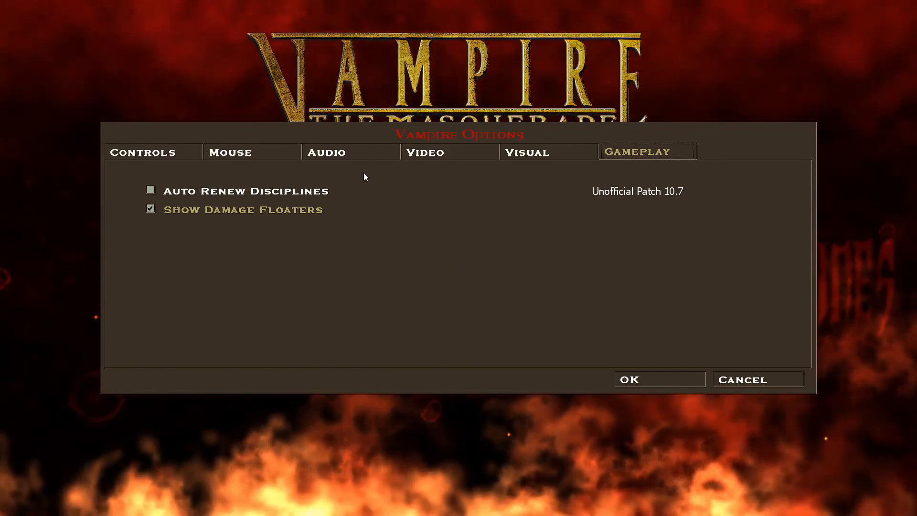
Untick Environmental Effects in the Audio settings and apply, returning to the main menu
{"action": "left_click", "coordinate": [327, 152]}
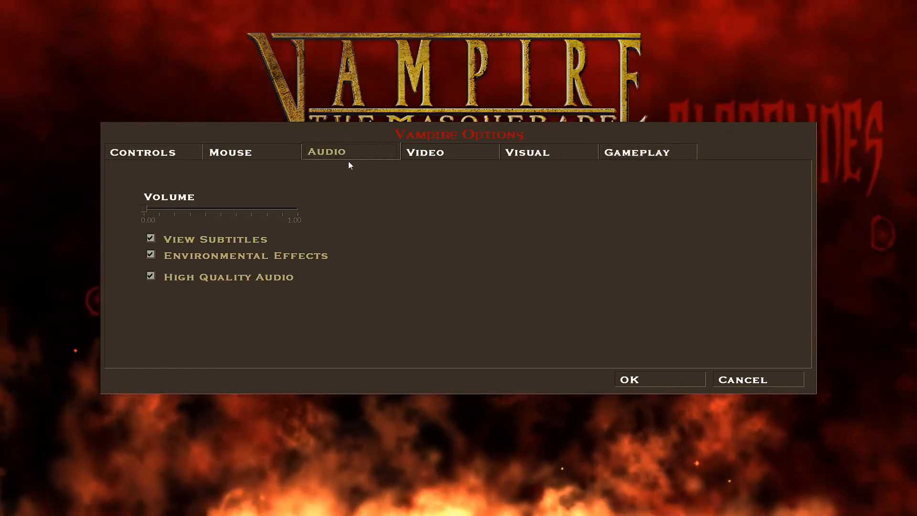
{"action": "left_click", "coordinate": [150, 254]}
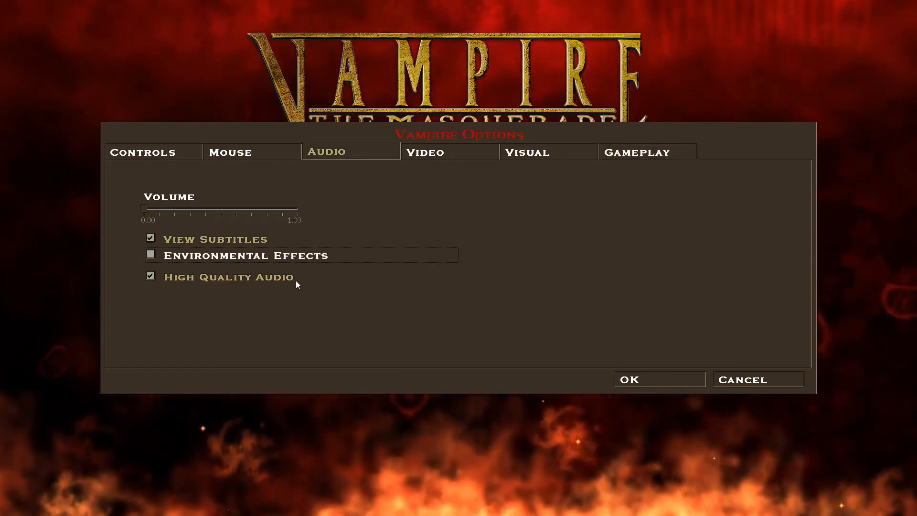
{"action": "left_click", "coordinate": [629, 380]}
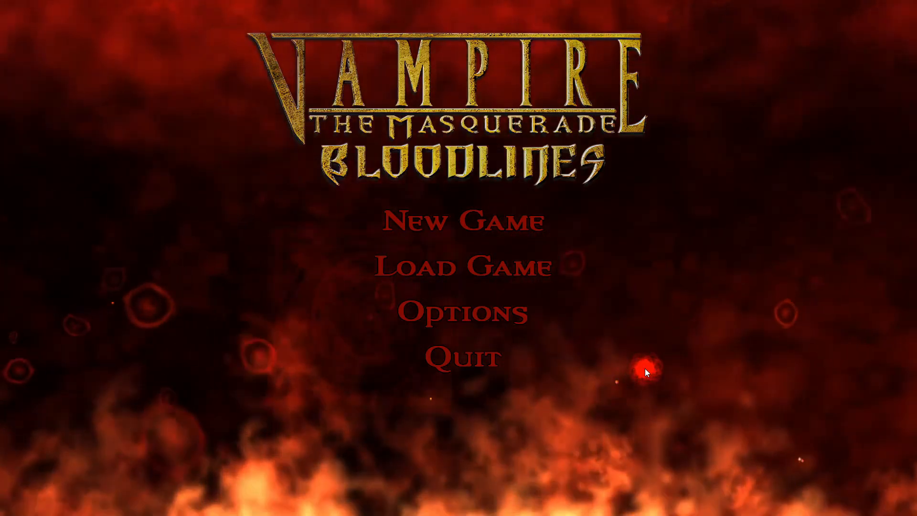